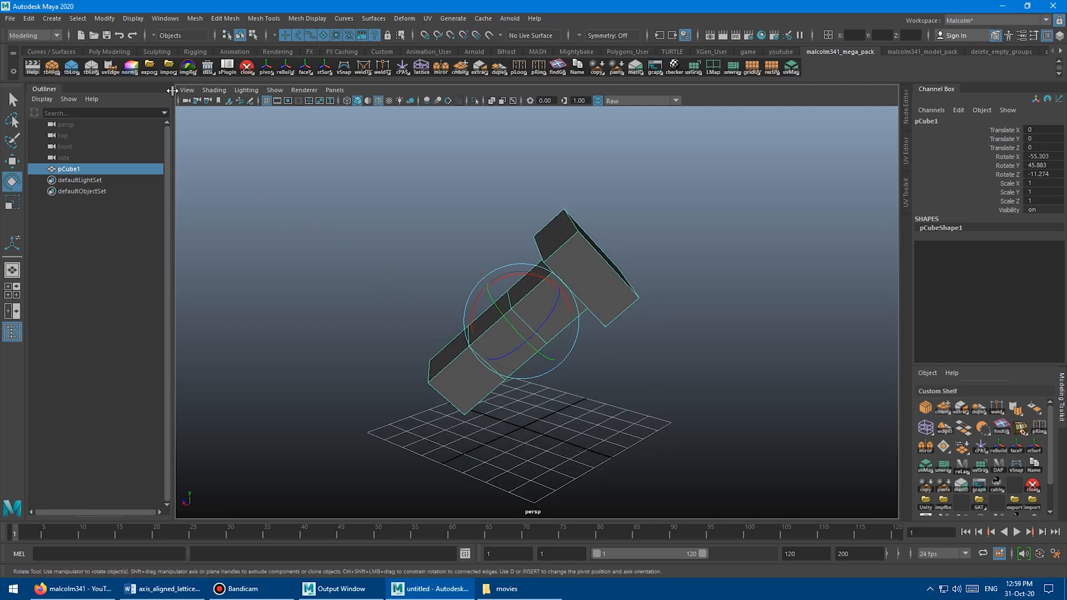
- Freeze the tilted cube's rotation, wrap it in a lattice, and switch to Lattice Point mode
left_click(103, 19)
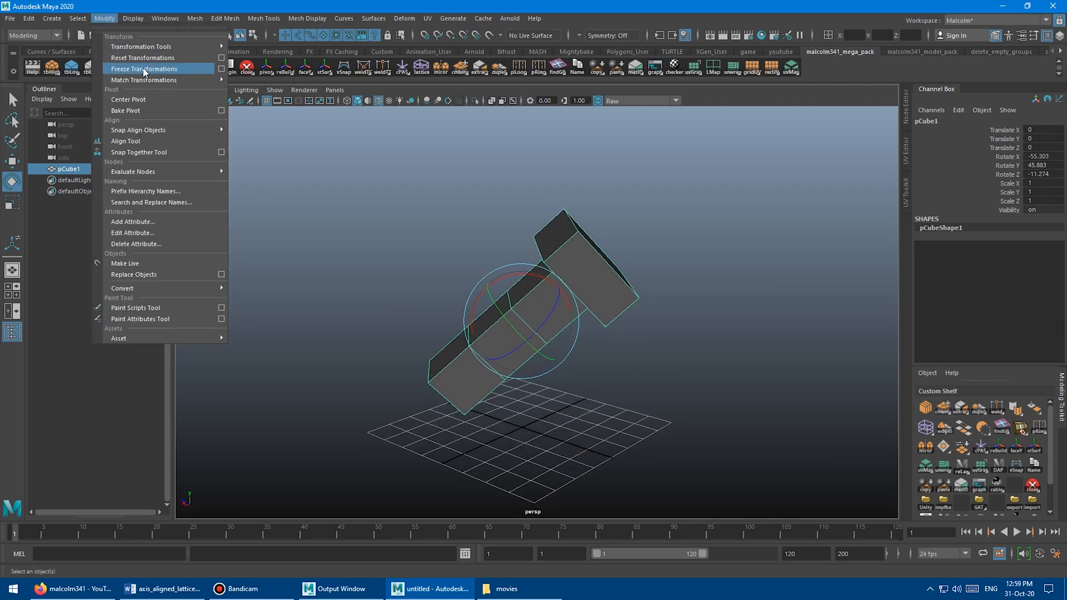
left_click(143, 69)
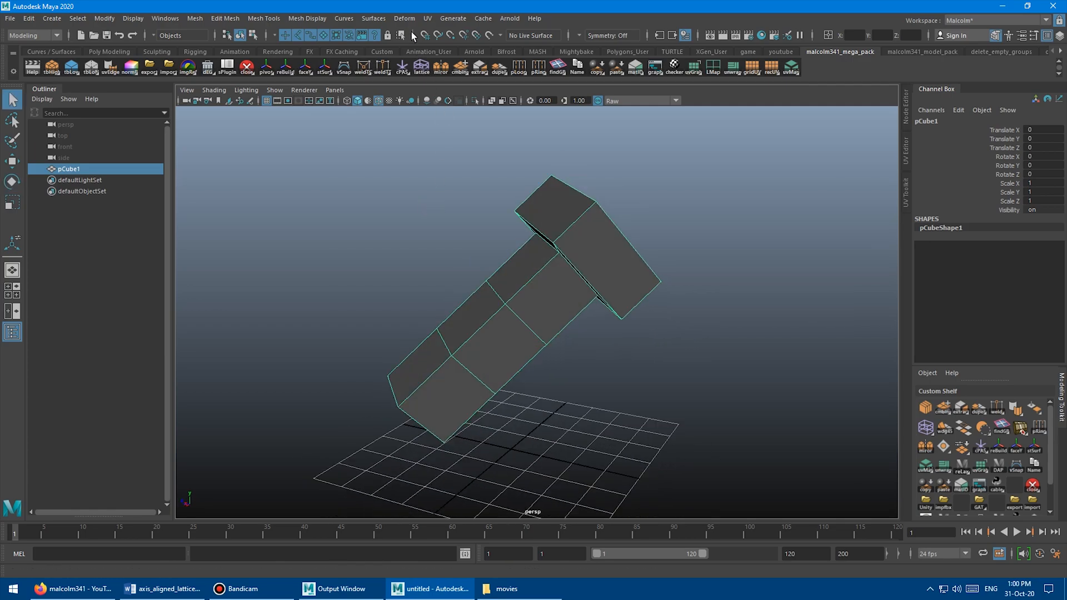
left_click(403, 18)
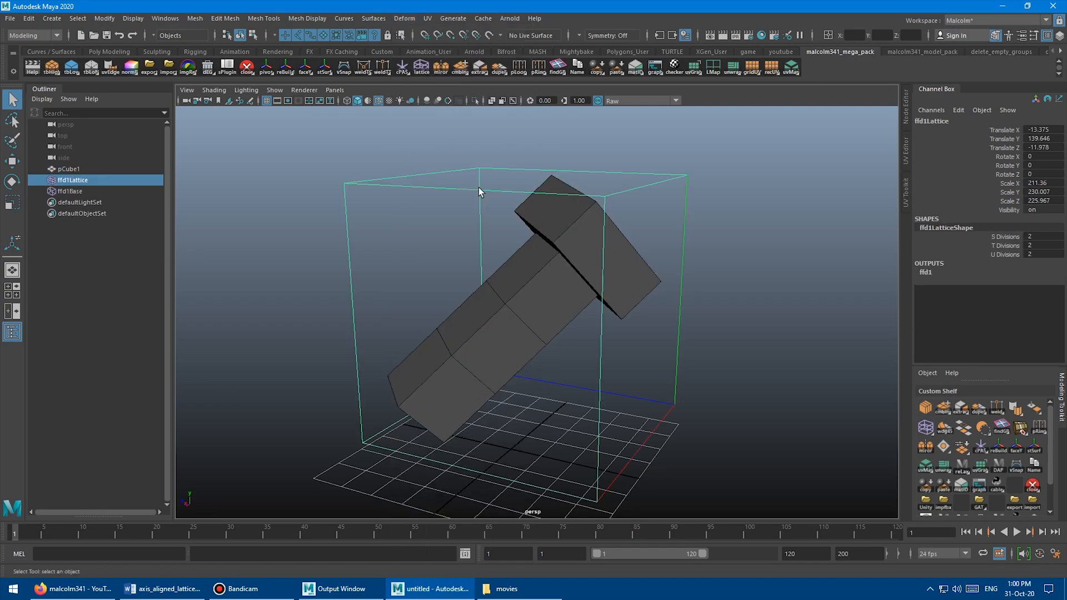
right_click(500, 198)
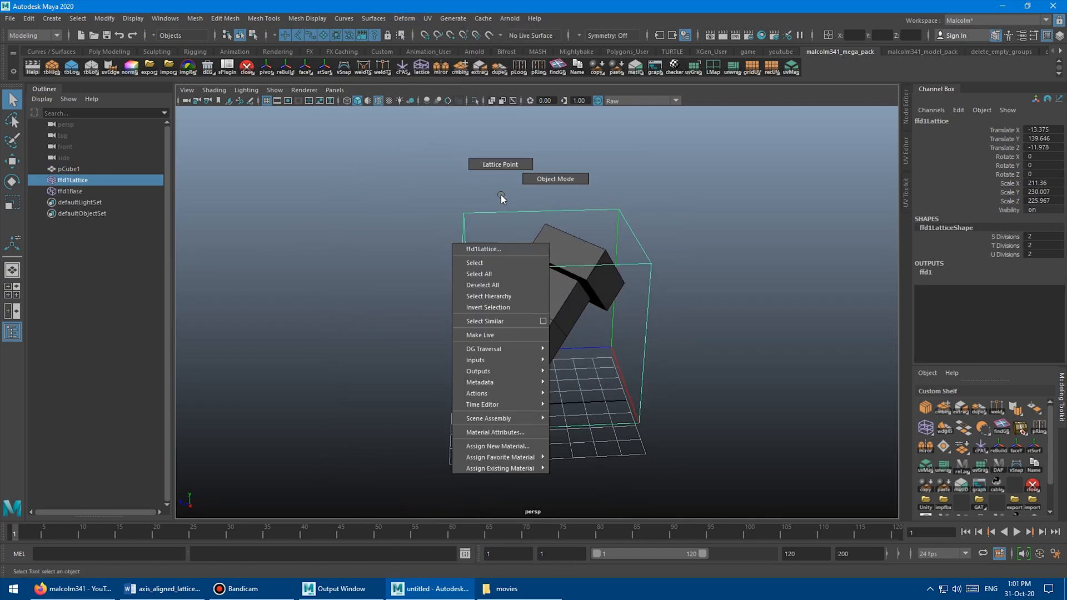
left_click(474, 263)
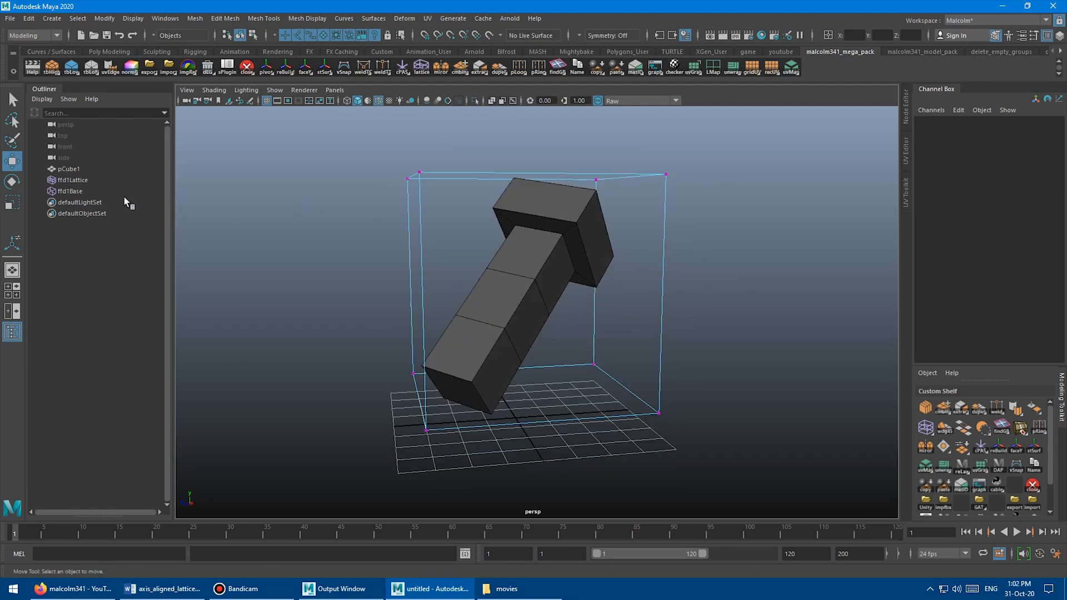
- Delete the lattice, select pCube1 and run the Lattice shelf script, hitting the one-face error
left_click(69, 191)
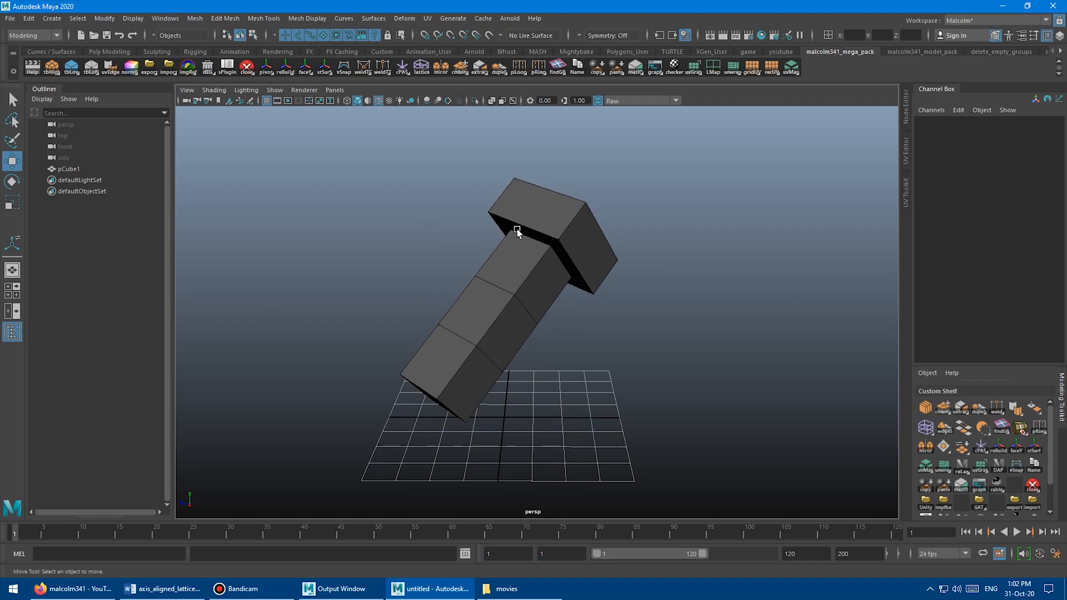
left_click(515, 229)
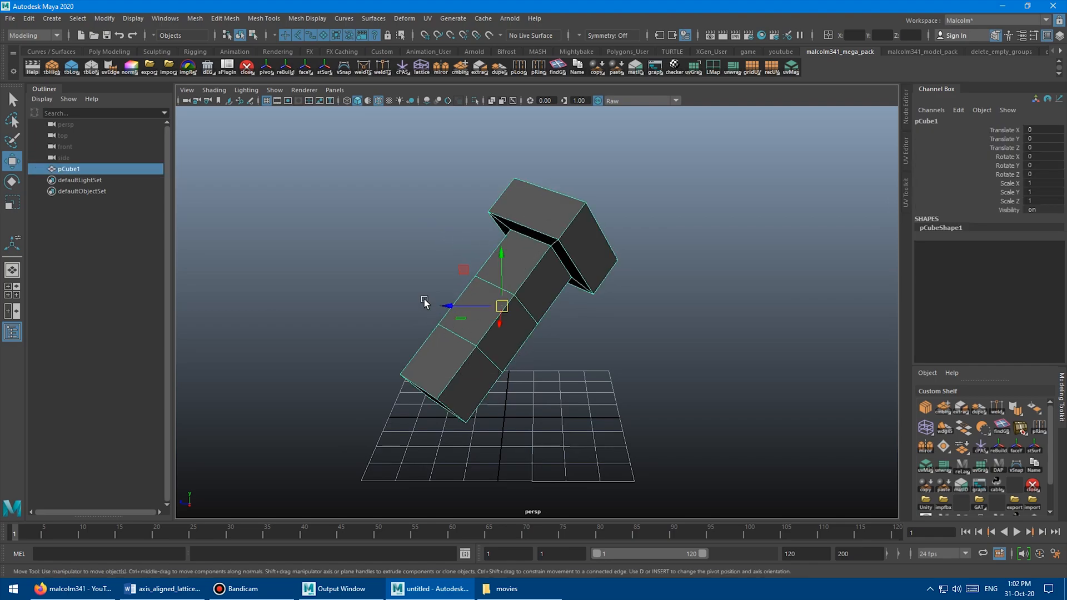
mouse_move(515, 327)
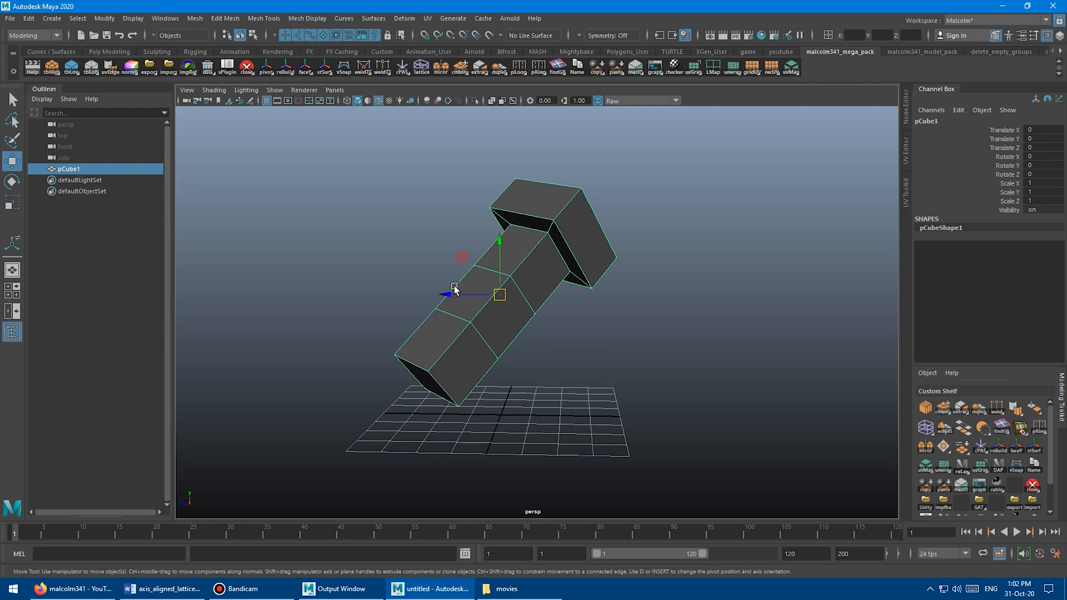
mouse_move(575, 338)
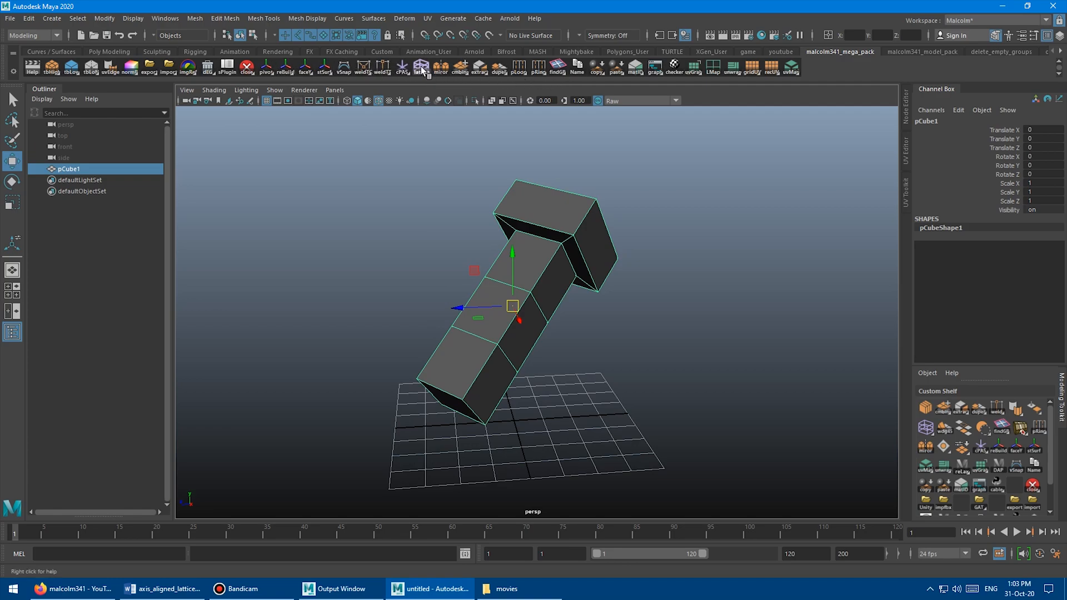
left_click(421, 67)
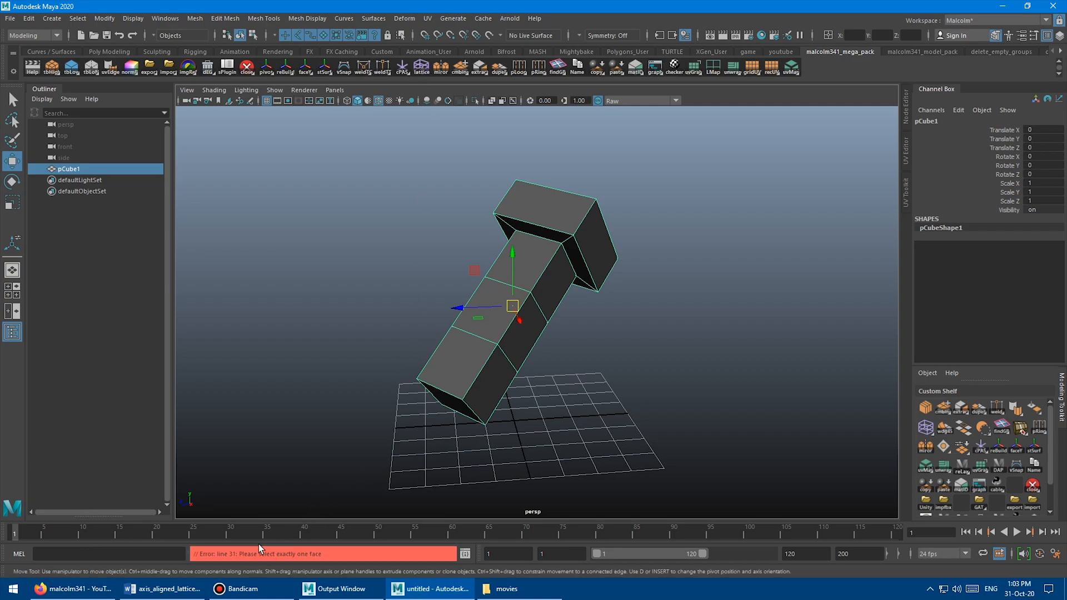
mouse_move(358, 441)
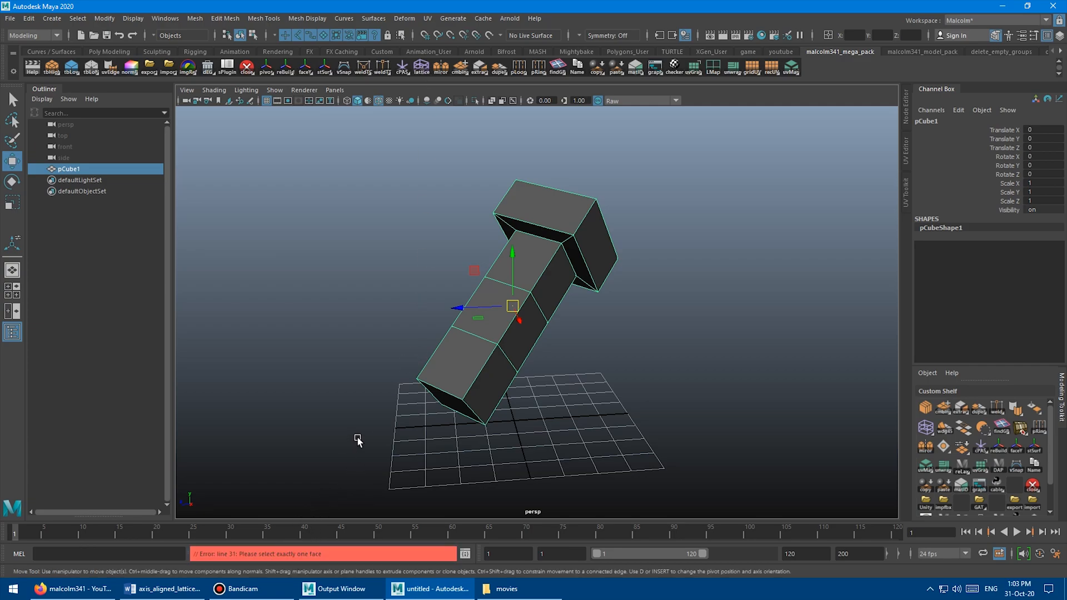
mouse_move(416, 300)
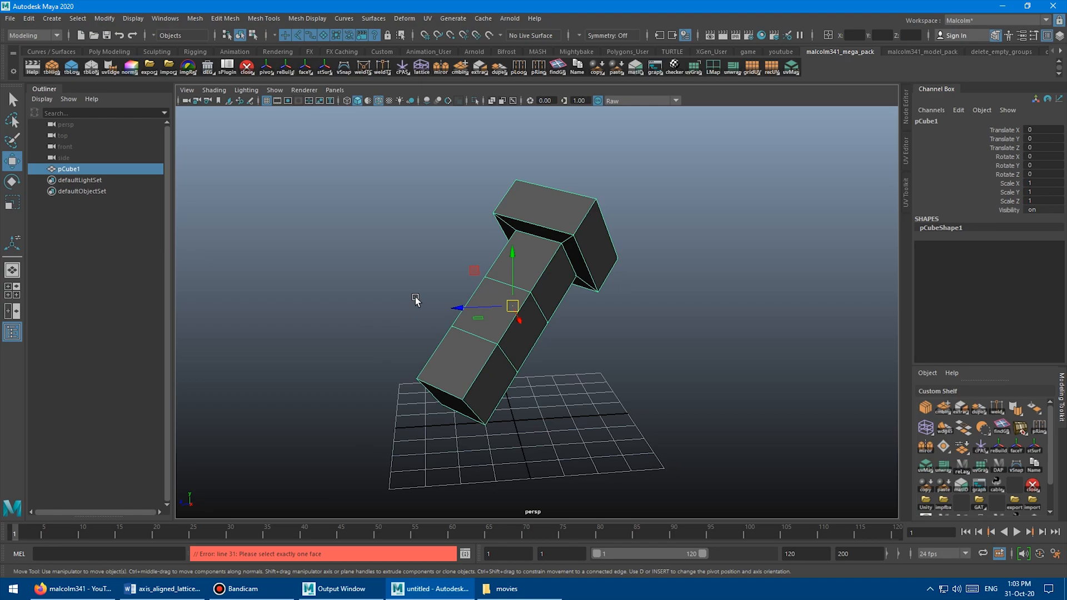
left_click(433, 282)
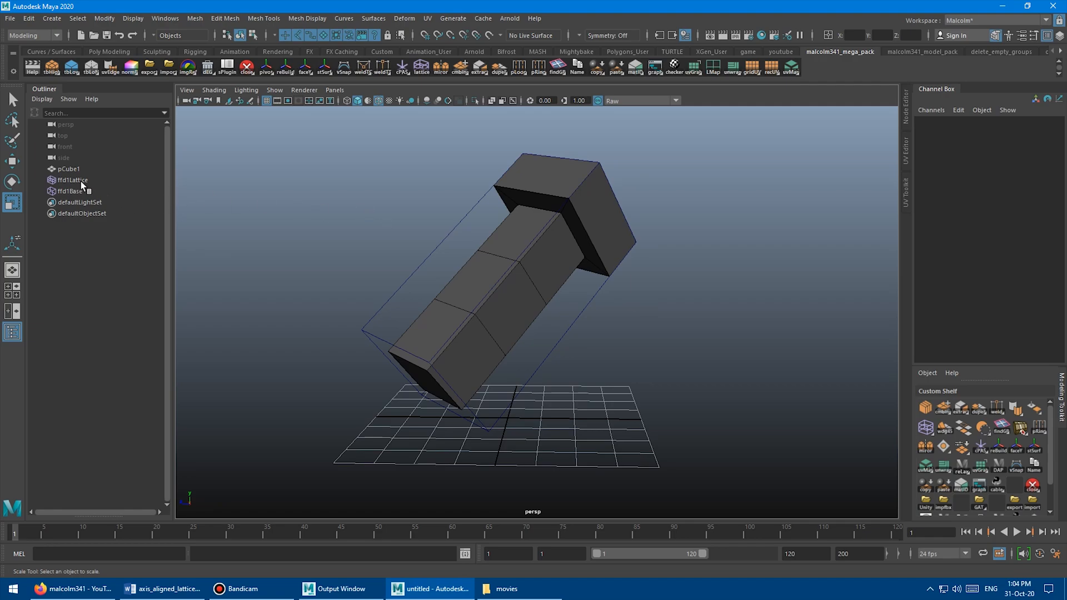
- Select ffd1Lattice to give it 3×3×3 divisions and bend the block by moving points
left_click(73, 180)
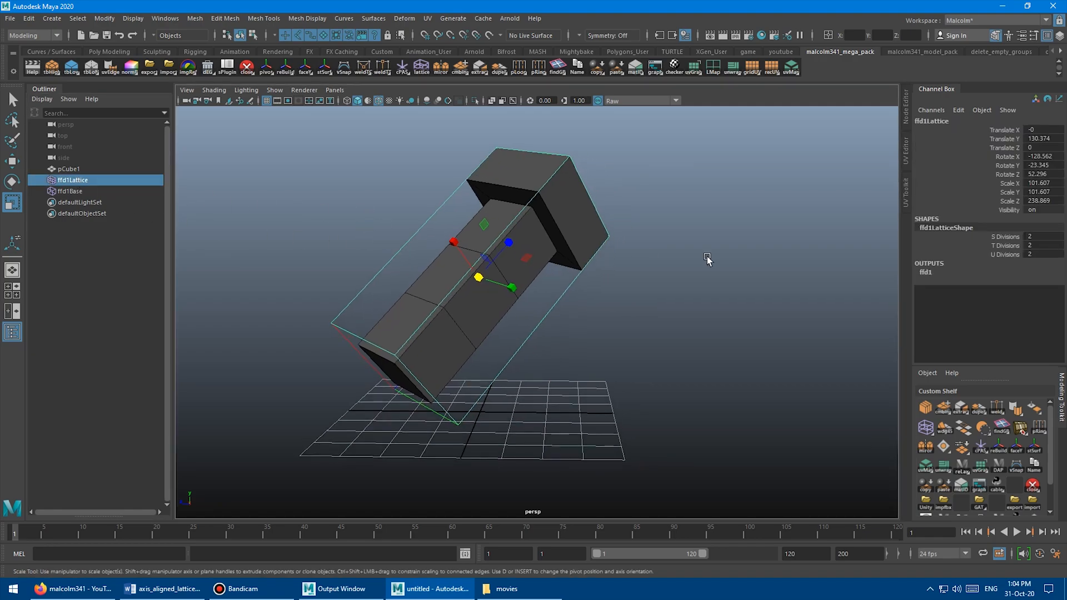
mouse_move(835, 184)
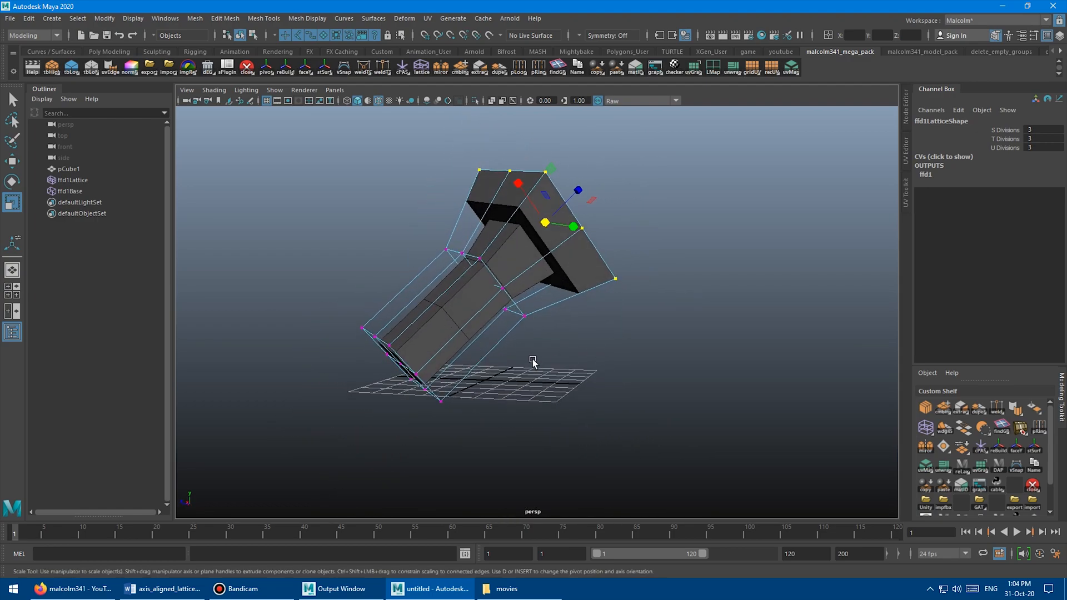
mouse_move(409, 313)
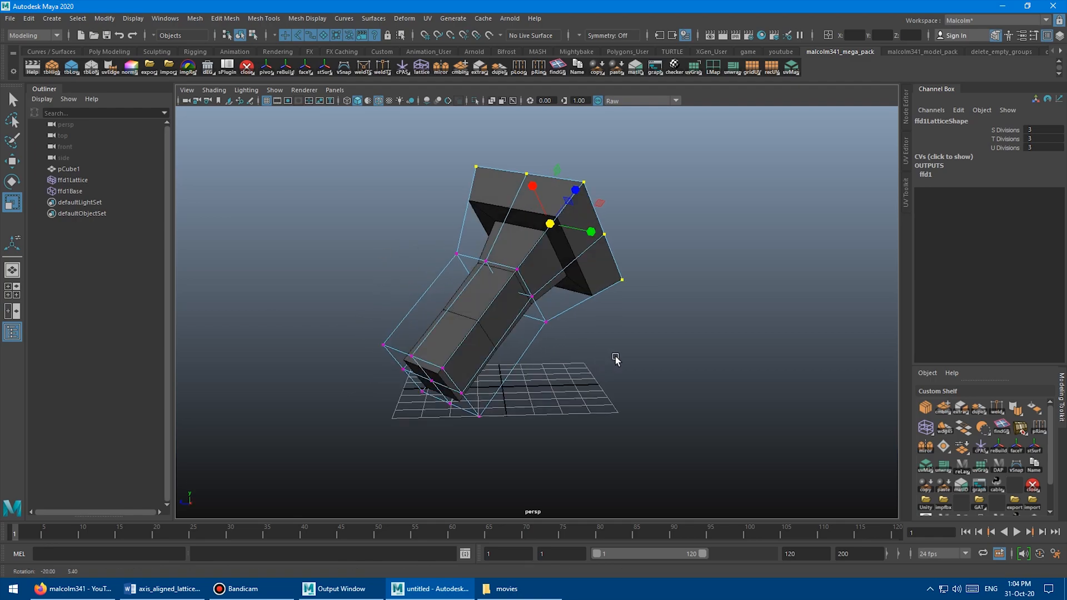
left_click(72, 179)
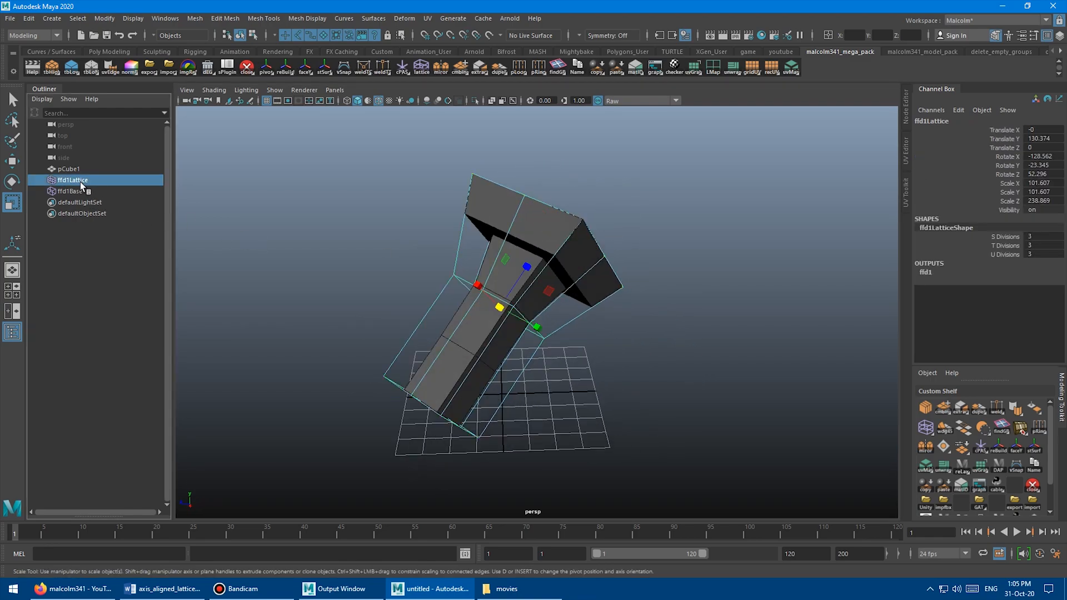
- Add ffd1Base to the ffd1Lattice selection in the Outliner
left_click(70, 191)
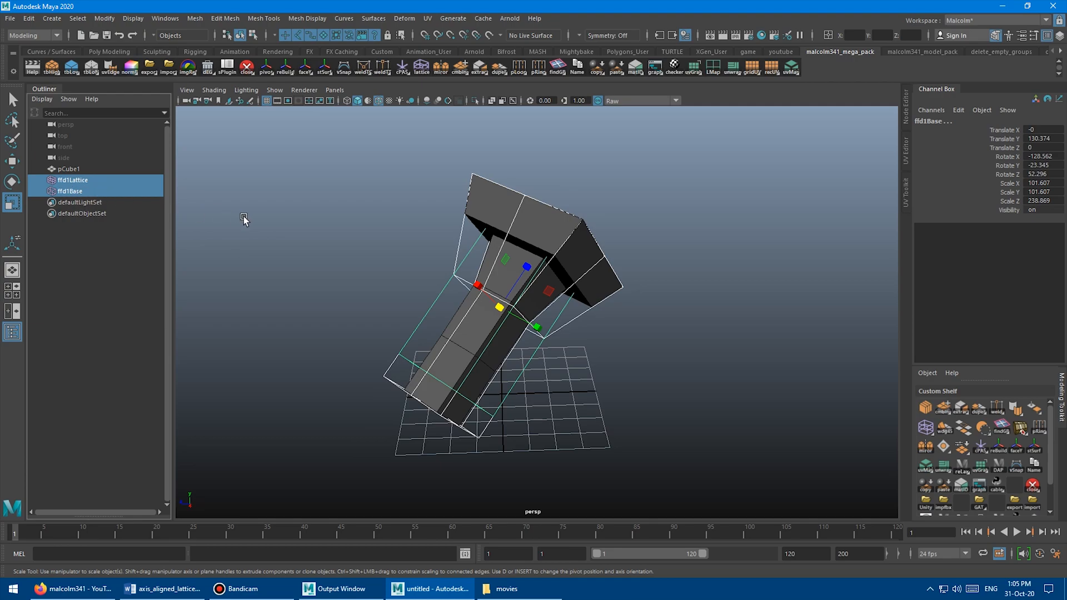
mouse_move(361, 245)
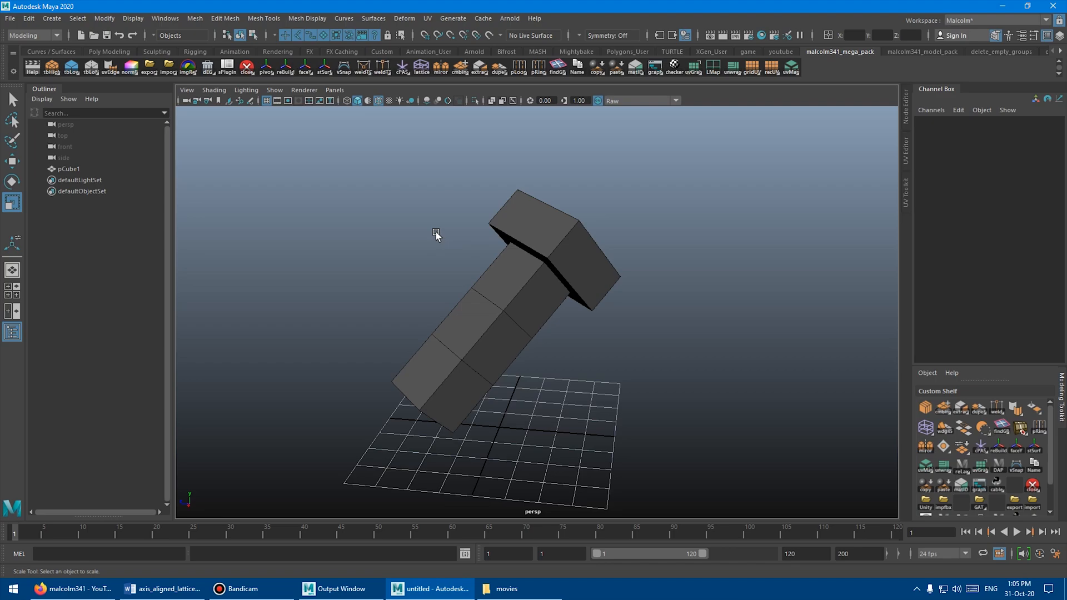
mouse_move(471, 337)
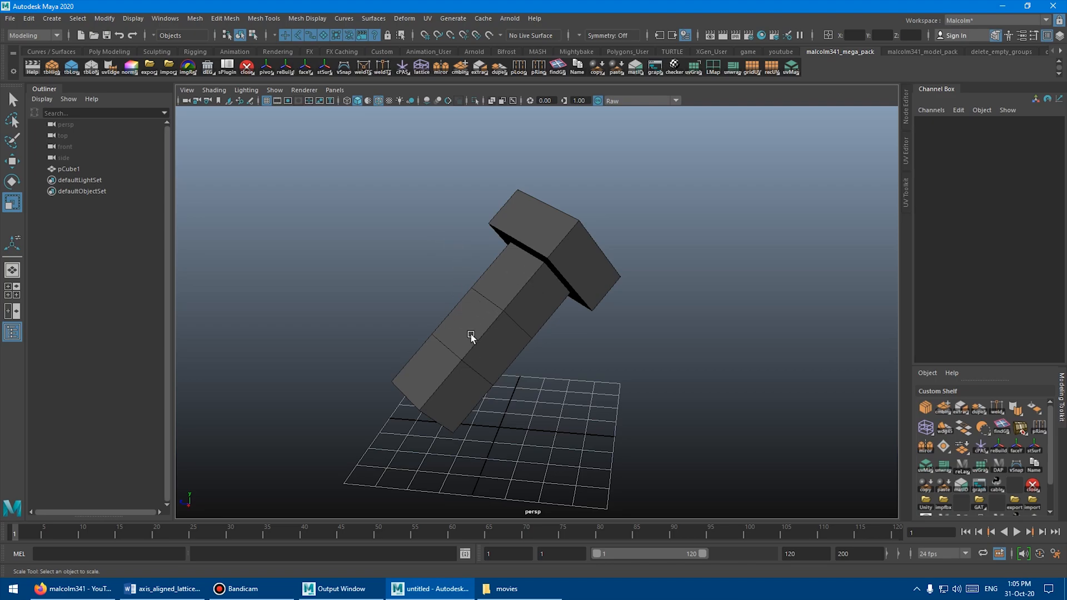
mouse_move(405, 281)
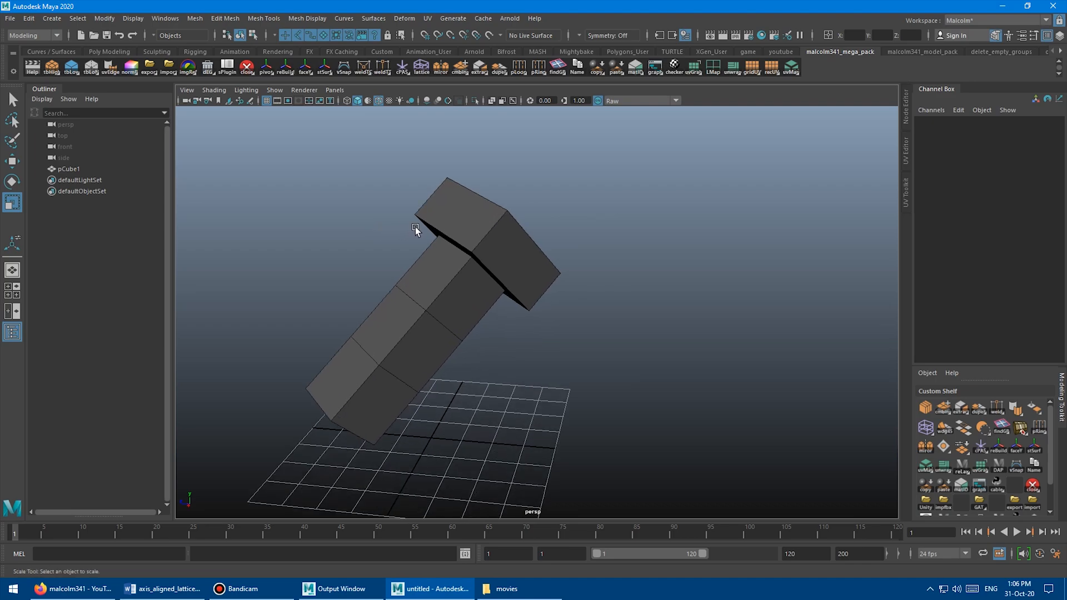
- Select the faces on the column's head in face component mode
left_click(463, 218)
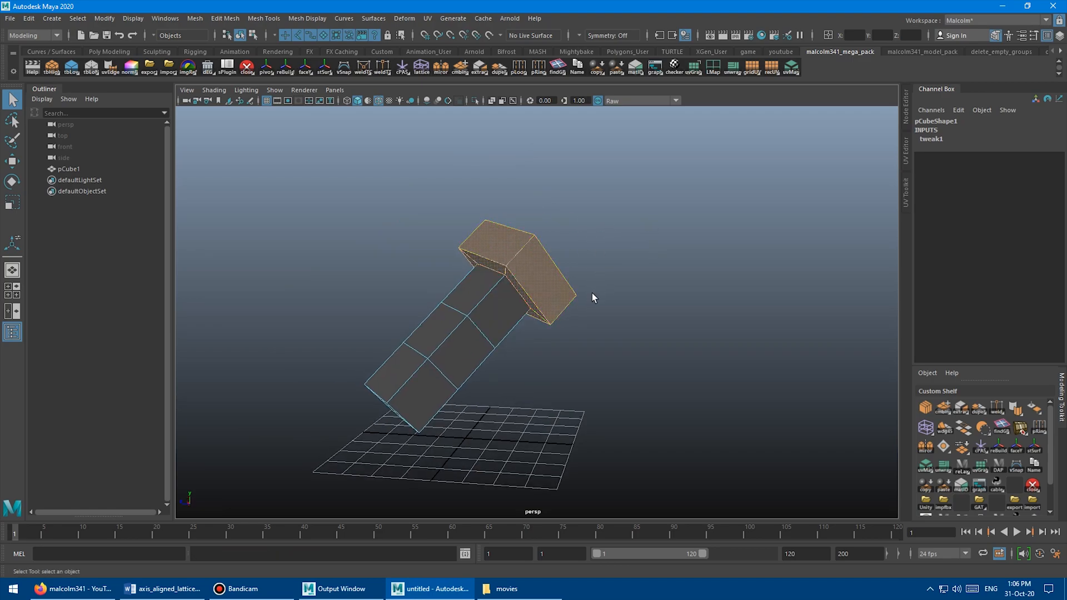
mouse_move(616, 223)
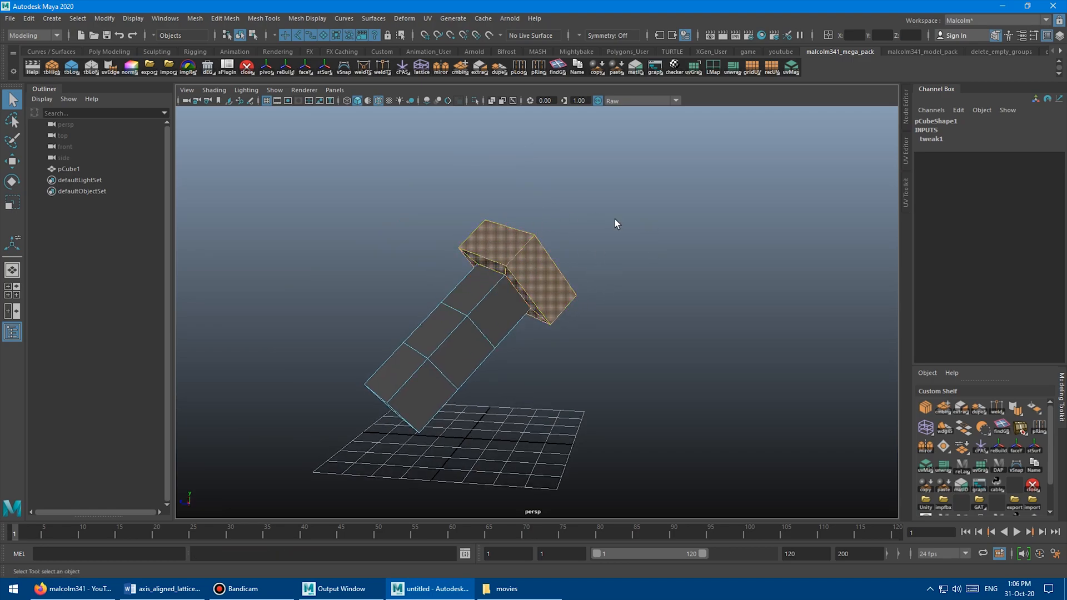
mouse_move(640, 275)
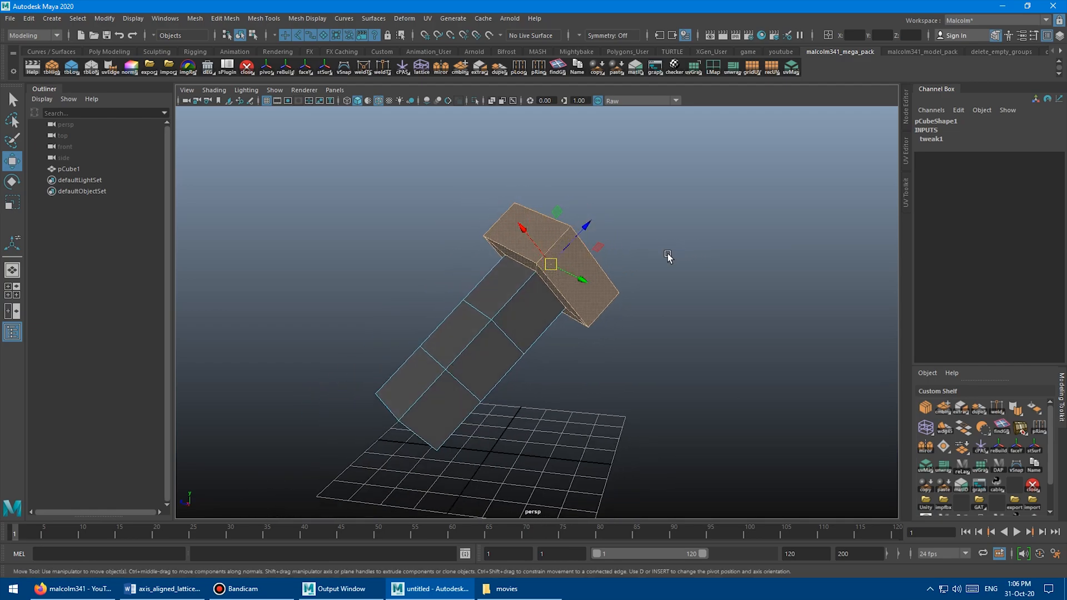
mouse_move(376, 201)
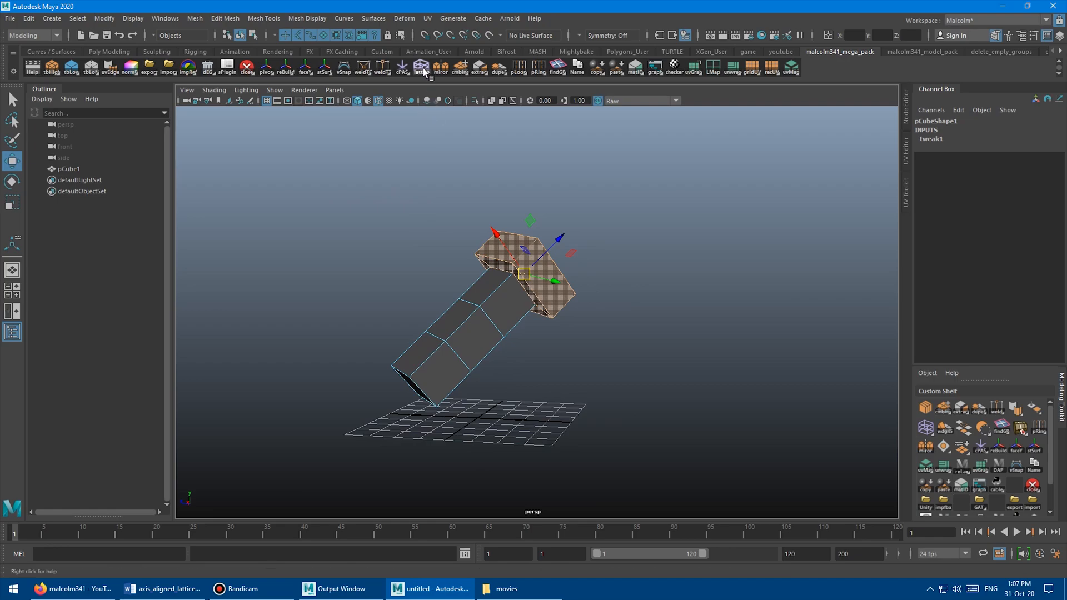
- Create a 2×2×2 ffd1 lattice flush against the selected head faces
left_click(422, 67)
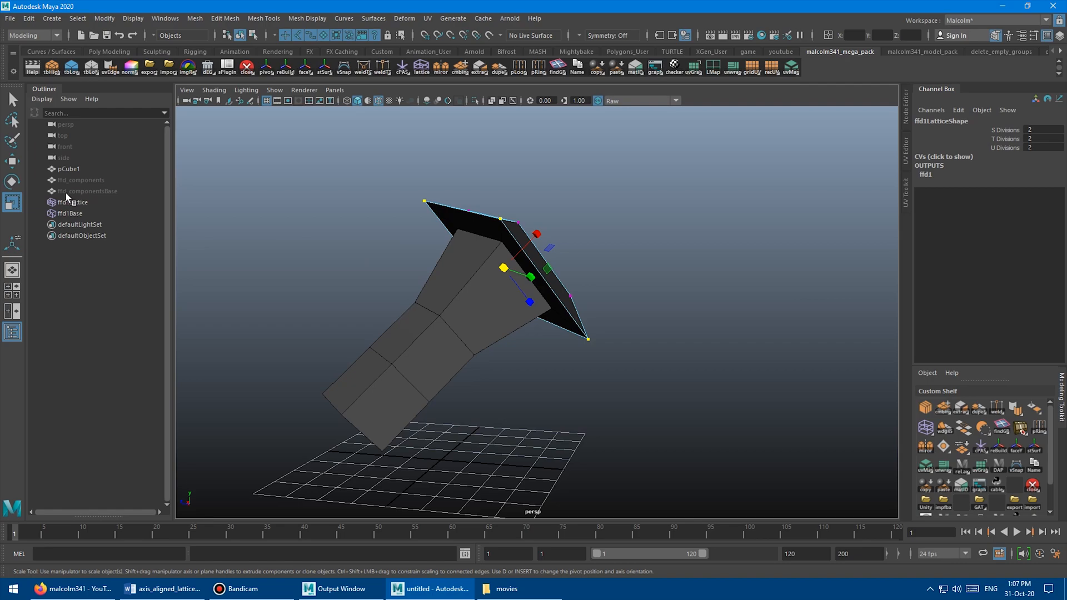
mouse_move(80, 180)
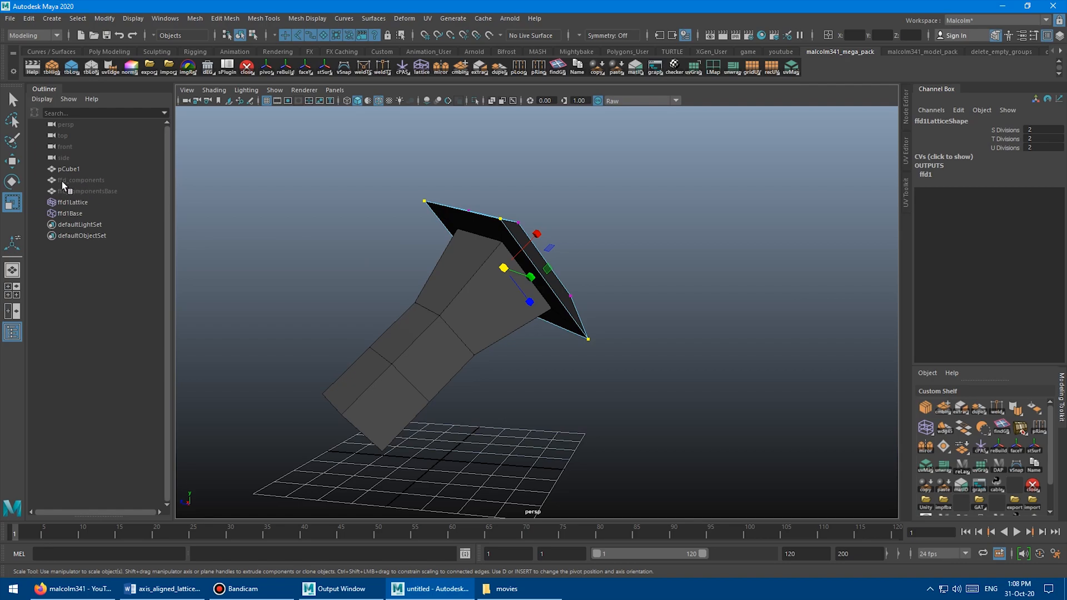
mouse_move(68, 194)
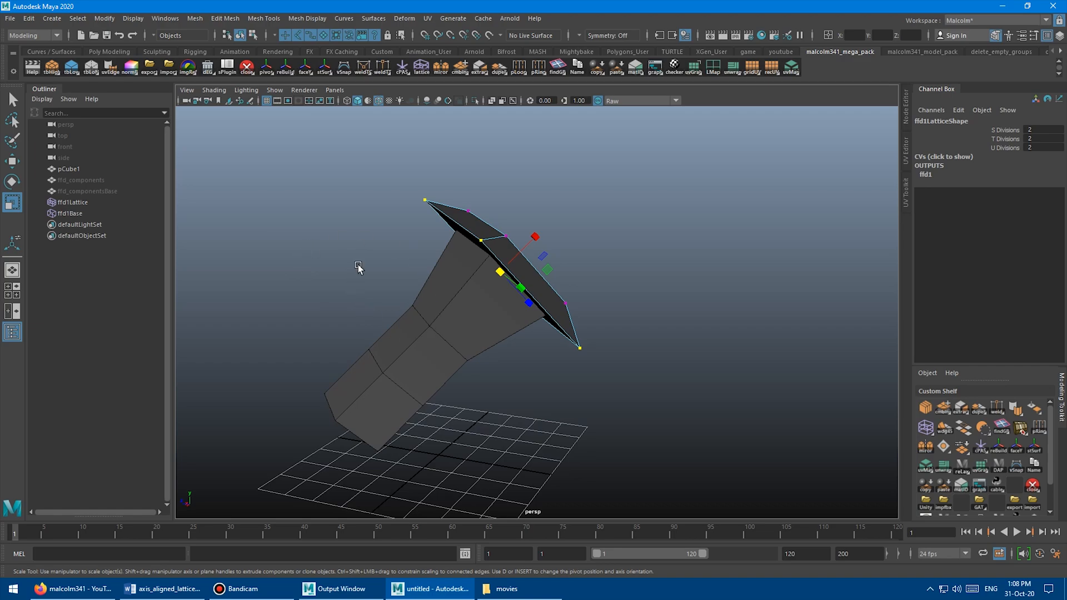
mouse_move(376, 261)
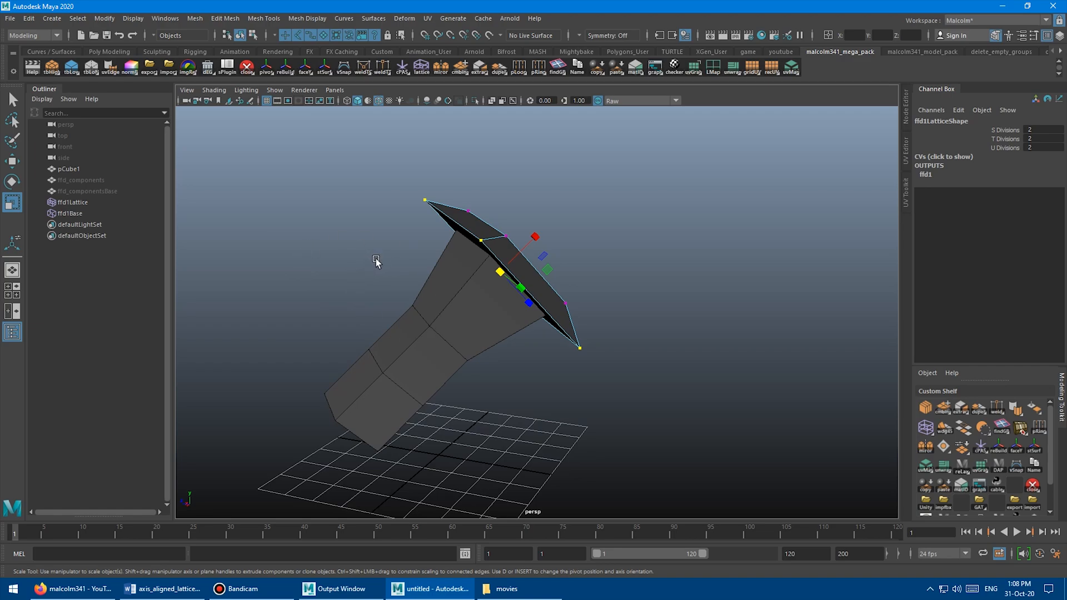
mouse_move(136, 265)
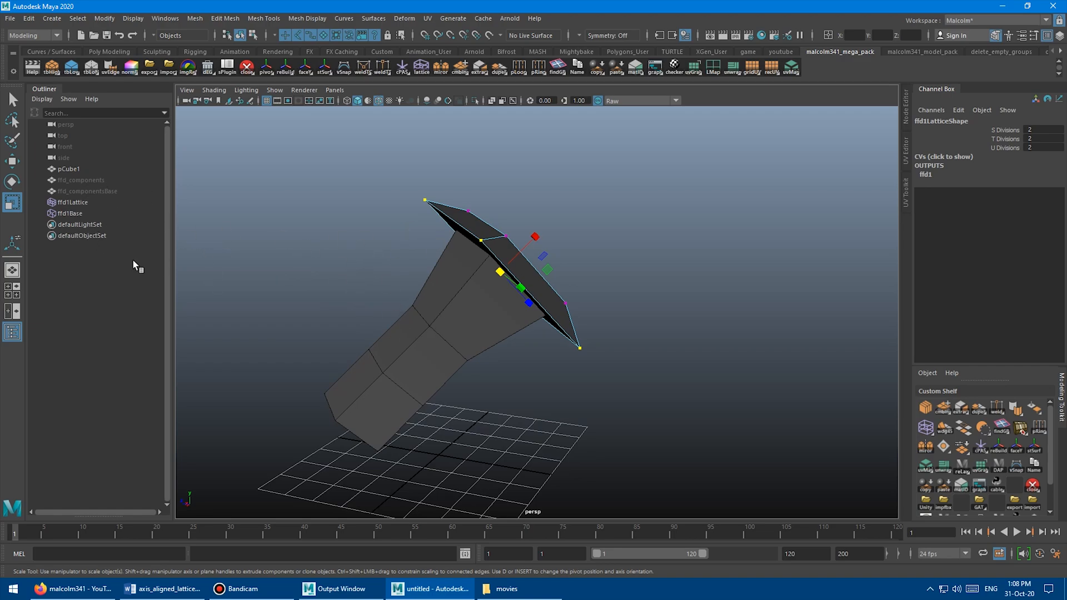
- Delete the ffd lattice objects and switch the cube to vertex component selection
left_click(80, 180)
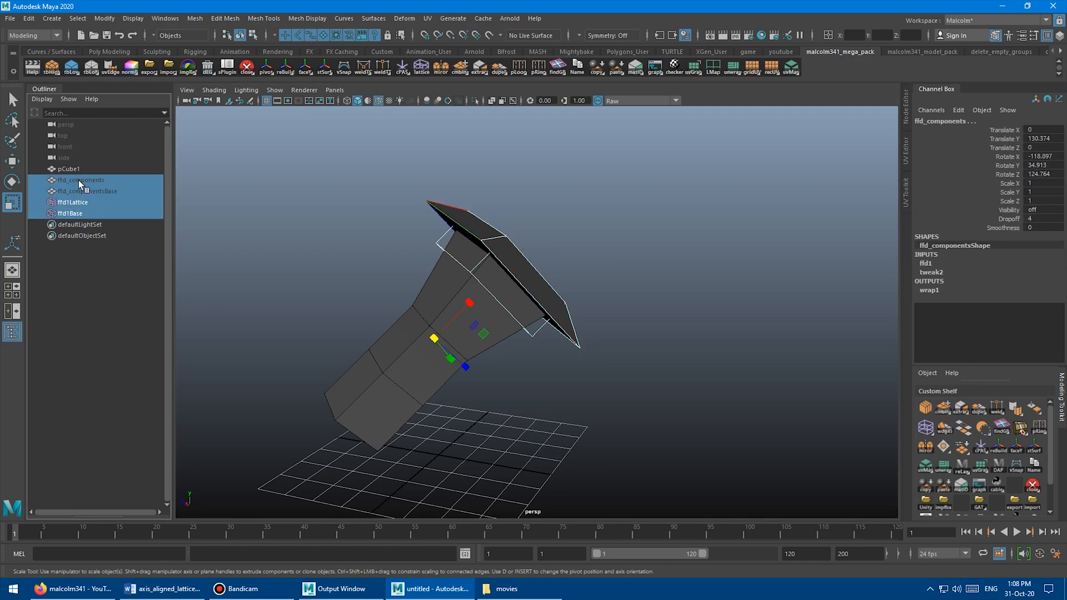
key("Delete")
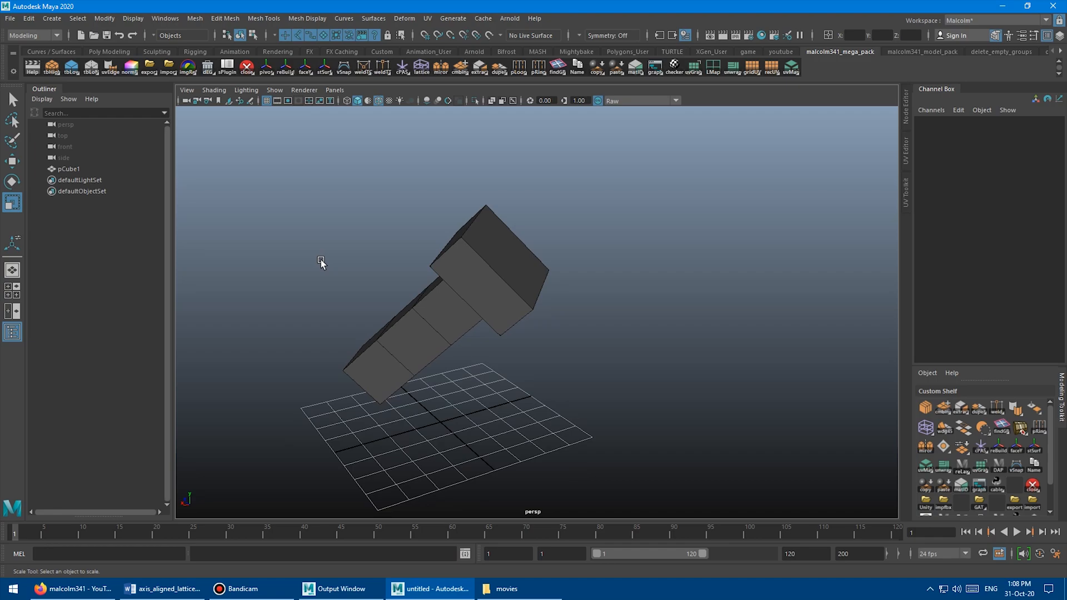
right_click(464, 203)
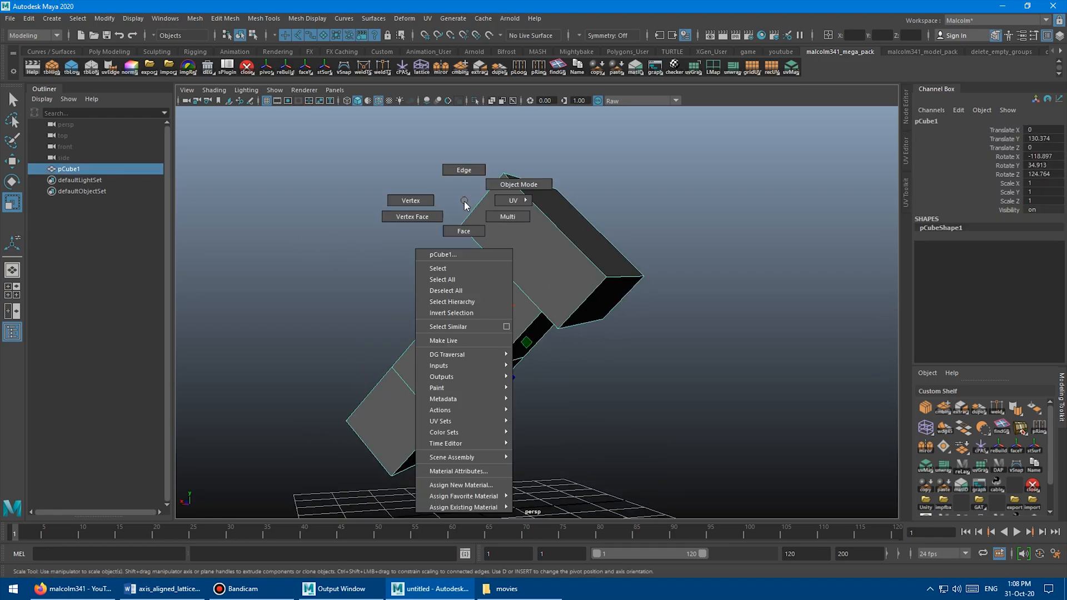
left_click(369, 246)
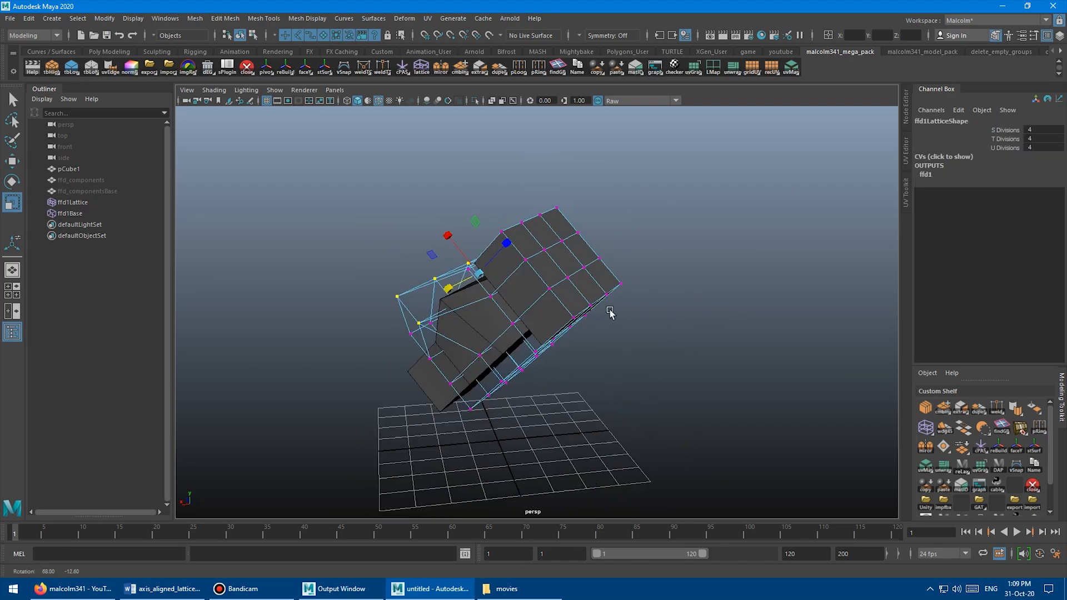
left_click(69, 168)
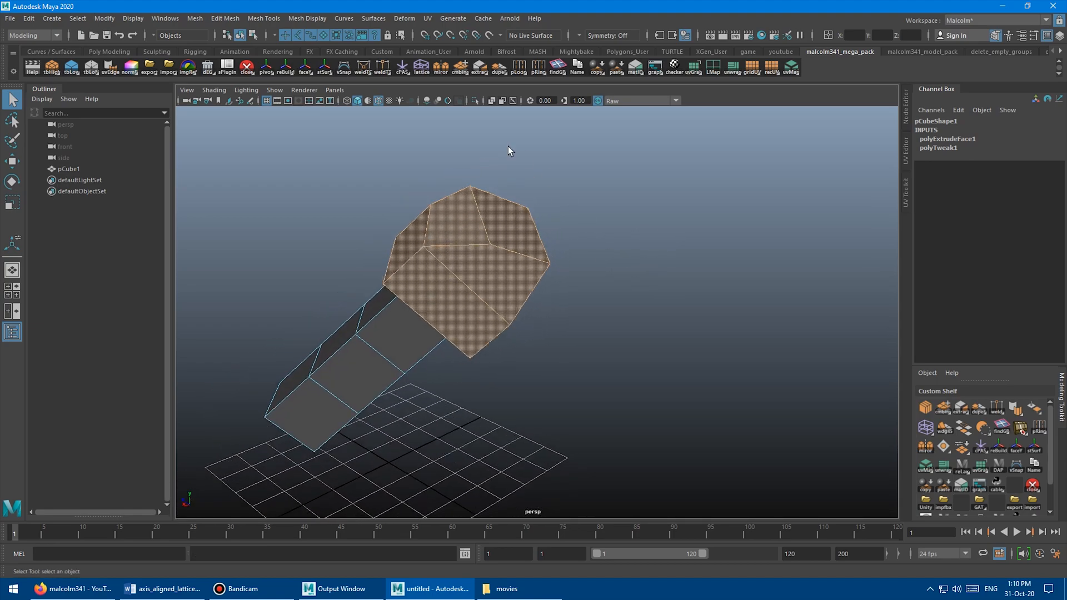
mouse_move(421, 67)
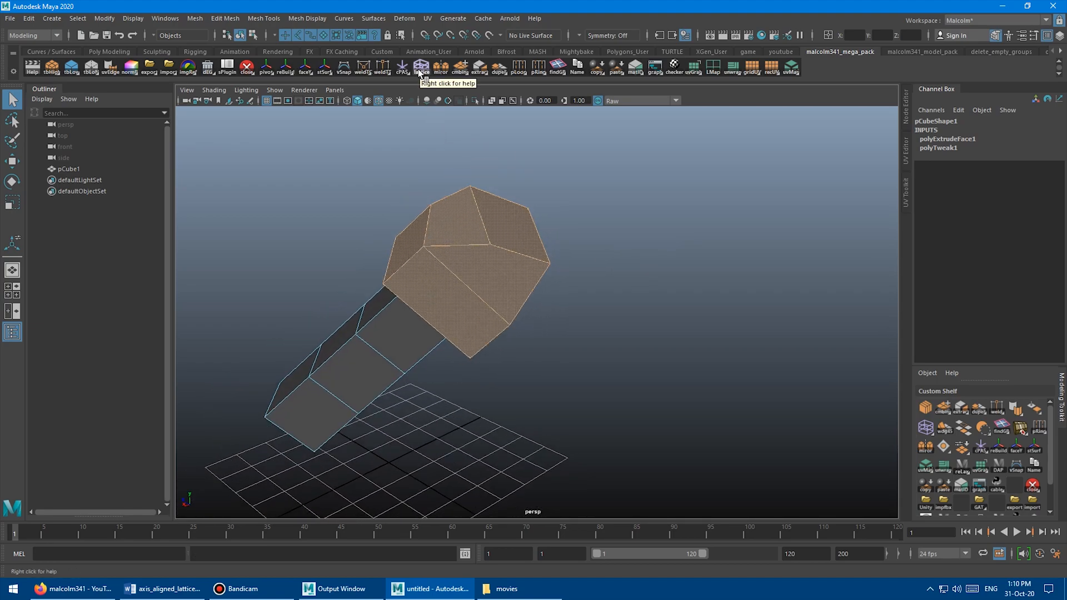
- Build ffd1Lattice around the selected faceted head faces, then select it in the Outliner
left_click(422, 66)
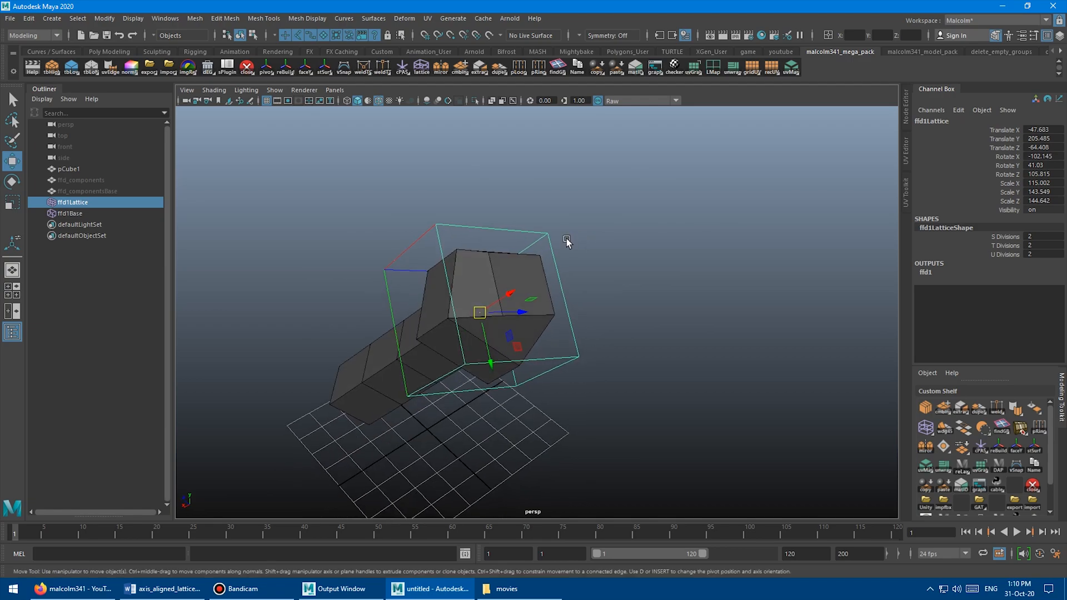
left_click(70, 213)
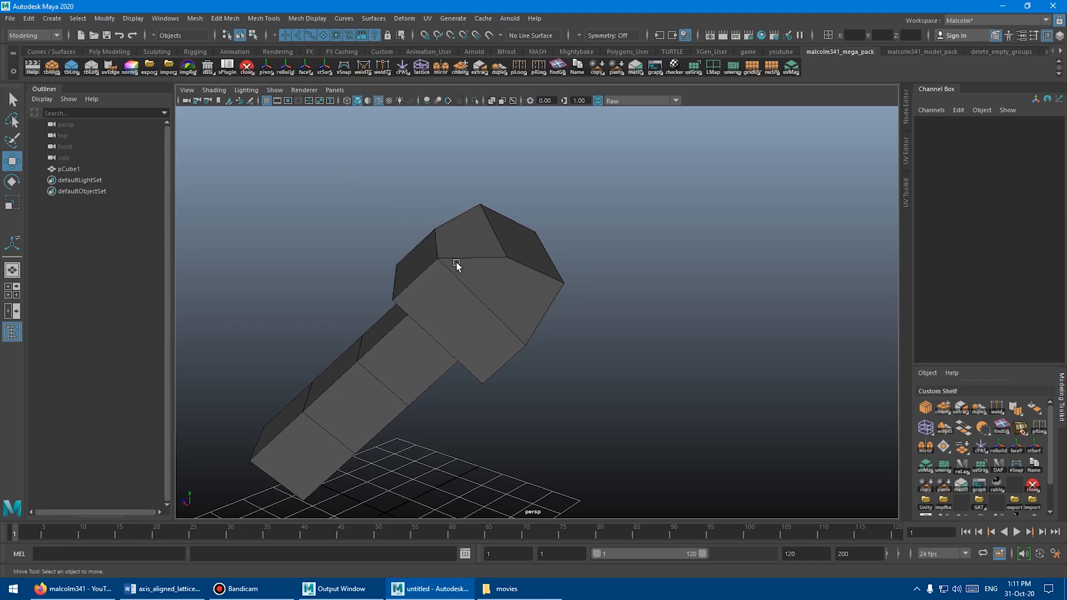
mouse_move(434, 219)
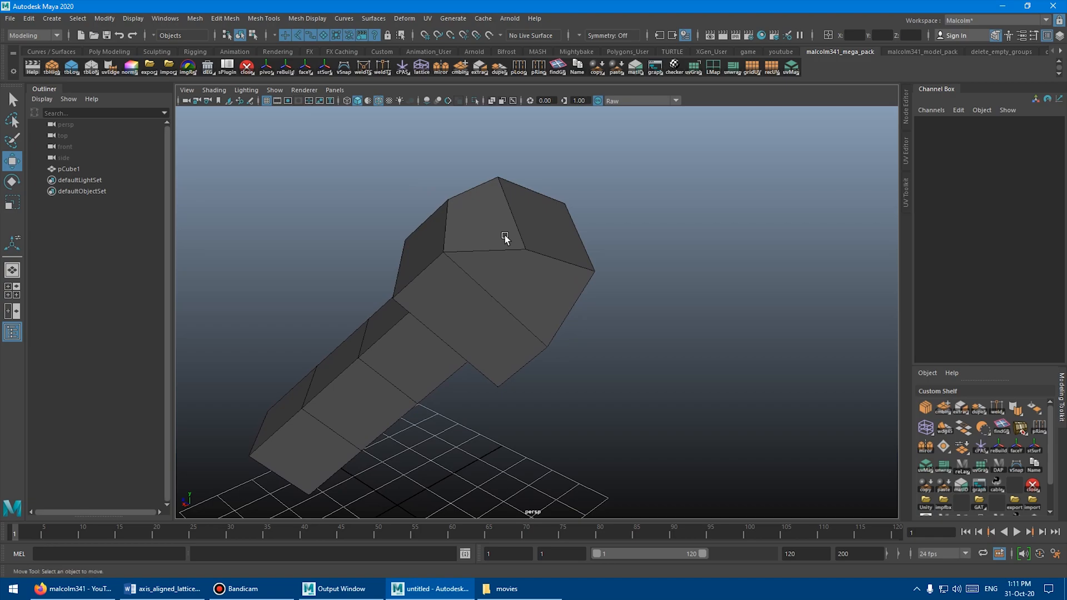
mouse_move(512, 257)
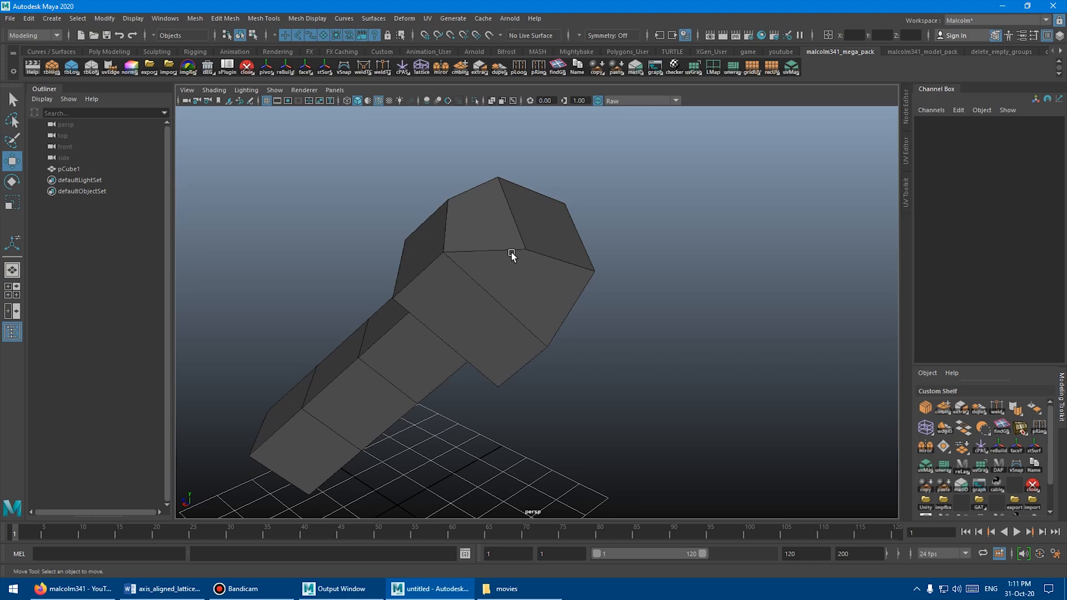
mouse_move(500, 252)
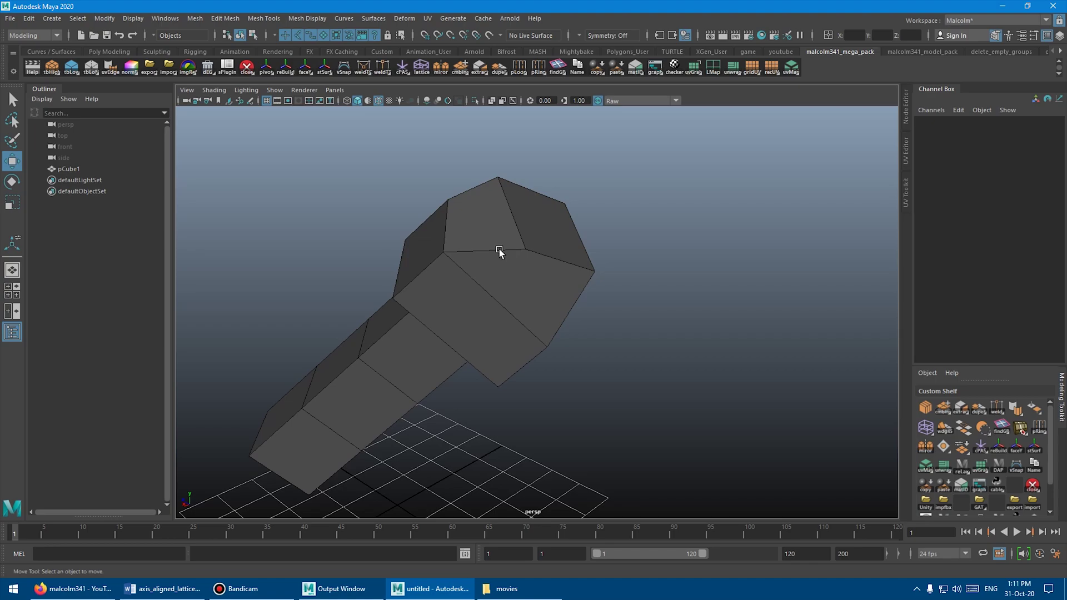
mouse_move(505, 255)
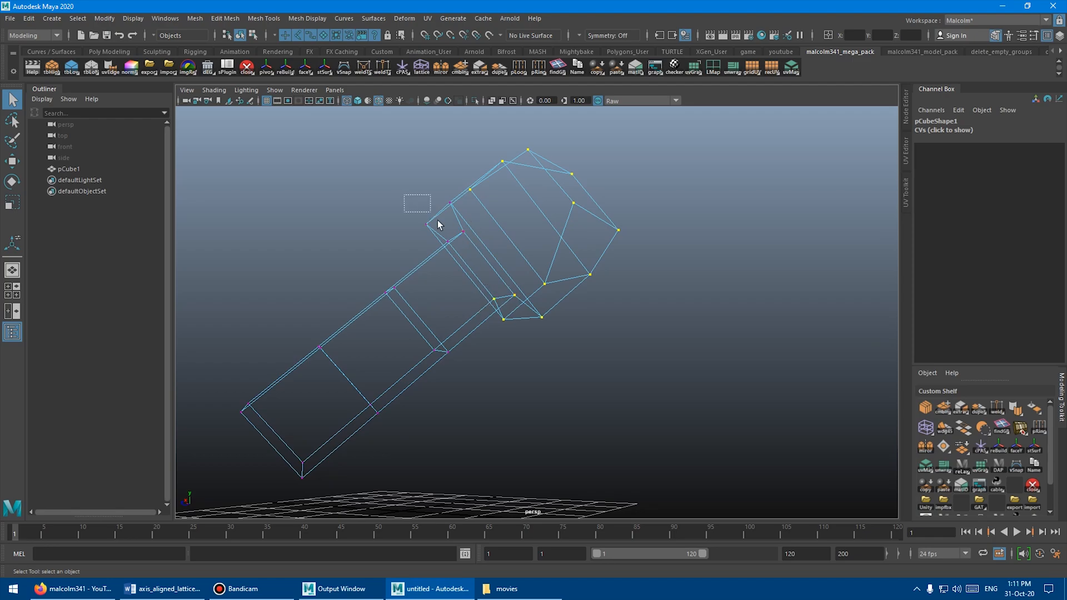
key("5")
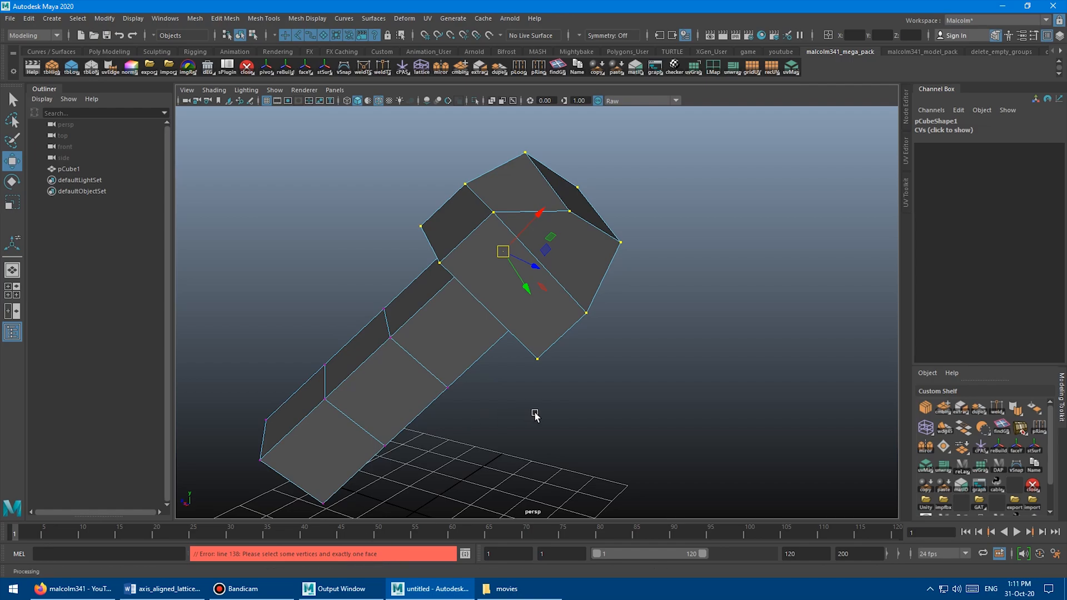
mouse_move(562, 367)
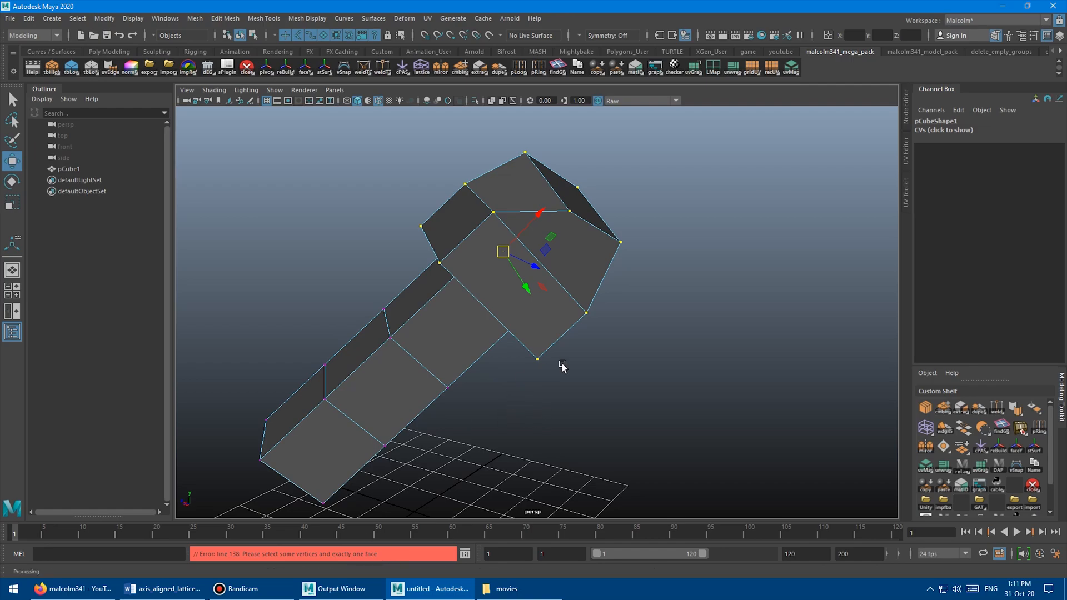
mouse_move(515, 402)
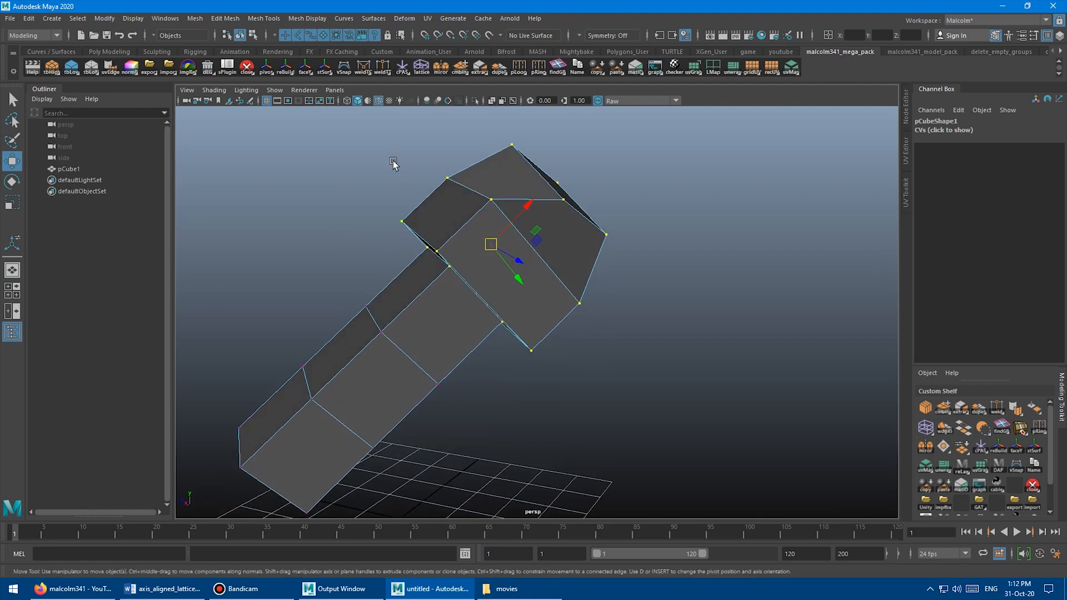
- Add a side face of the head to the selection and open the Display menu
right_click(394, 161)
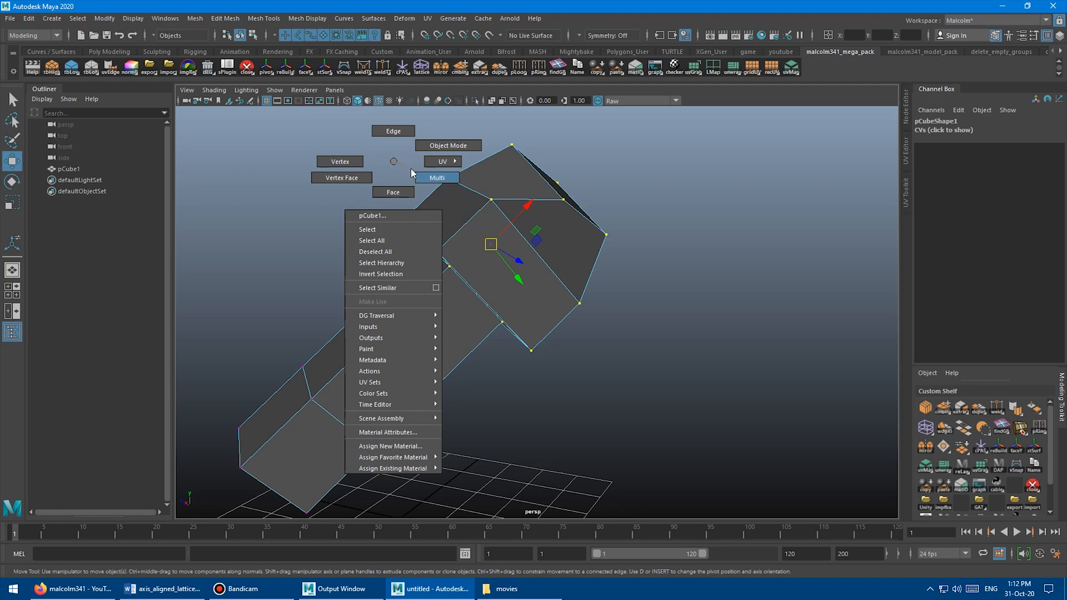
mouse_move(437, 177)
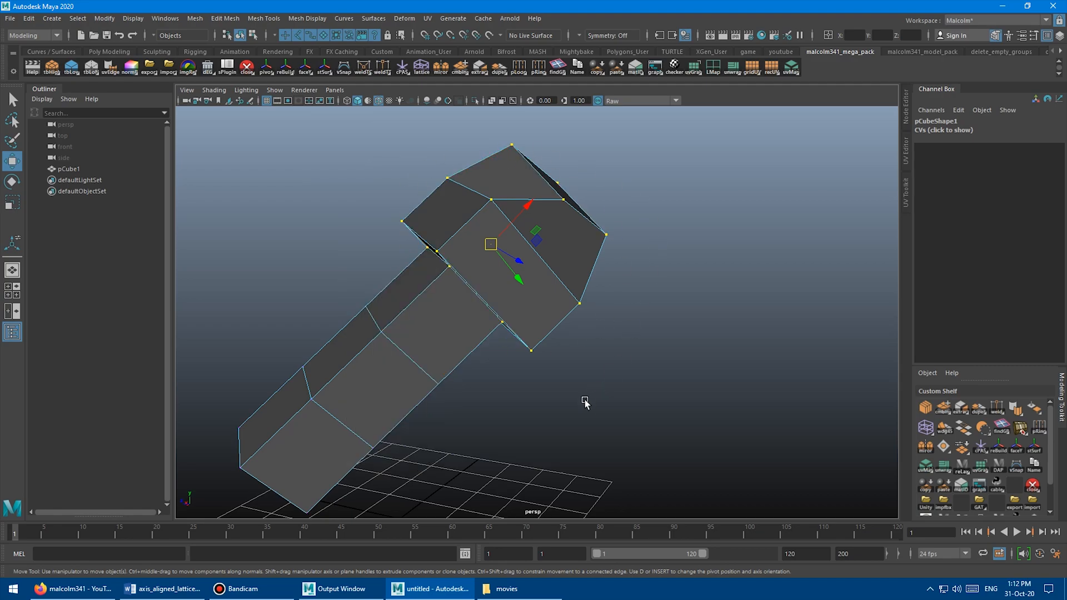
left_click(350, 349)
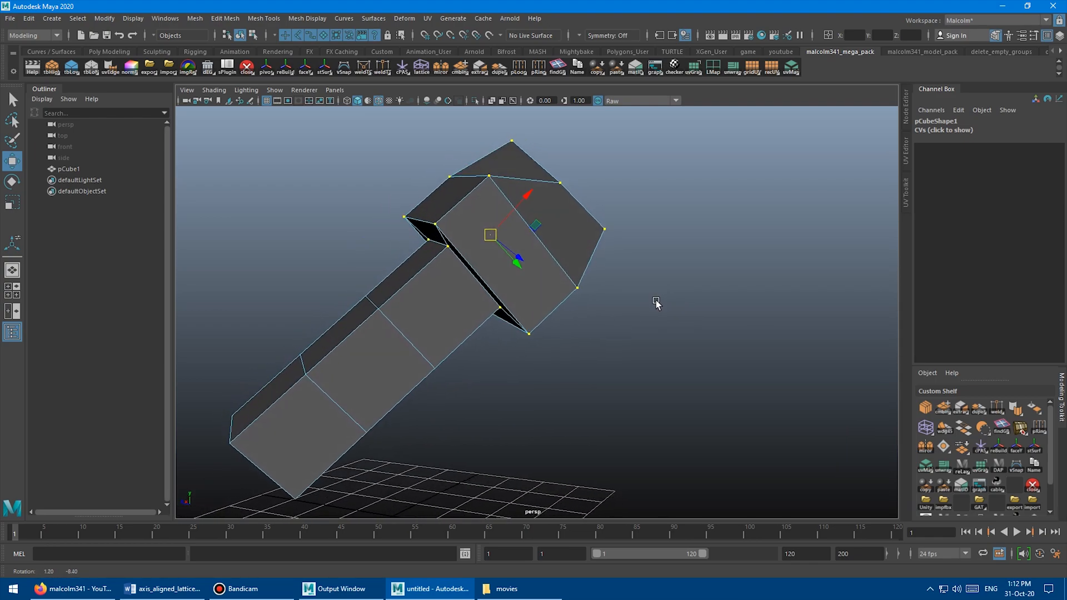
left_click(441, 231)
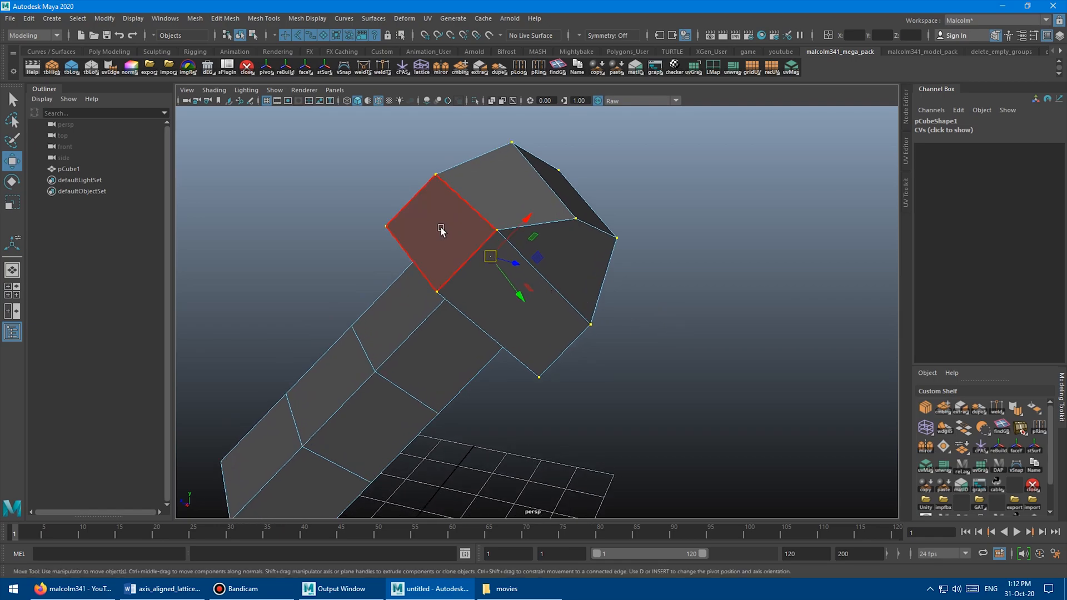
mouse_move(440, 230)
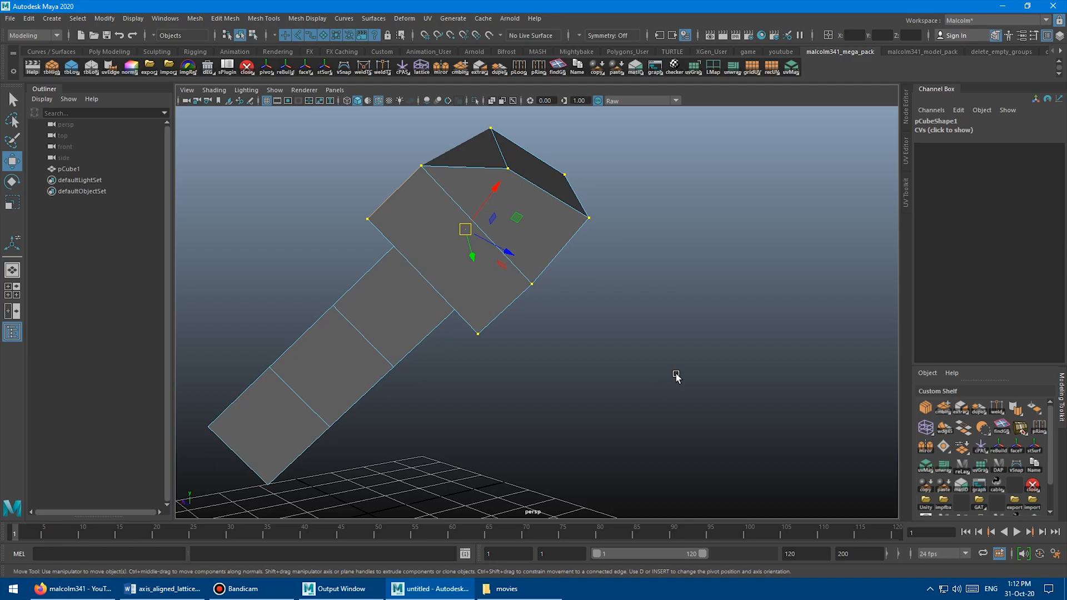
left_click(133, 18)
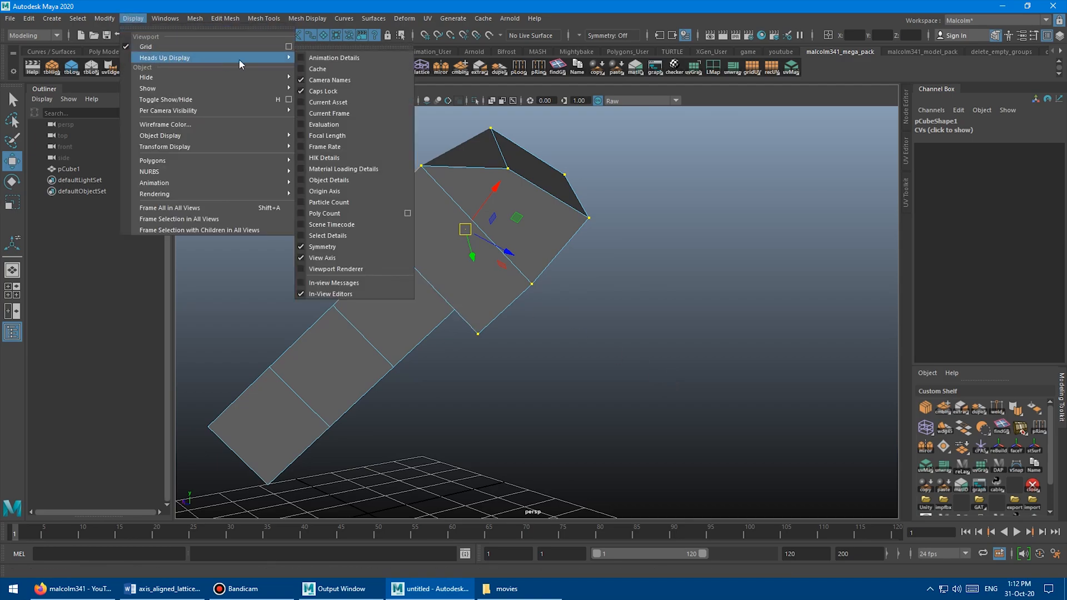
mouse_move(324, 213)
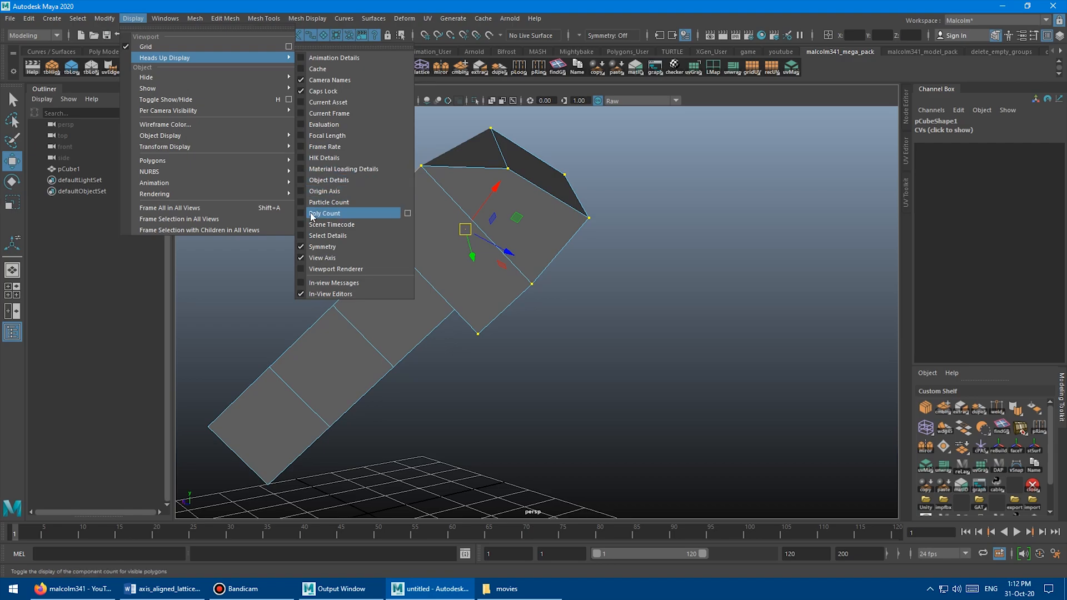
- Enable the Heads Up Display Poly Count, showing 16 vertices and one selected face
left_click(325, 213)
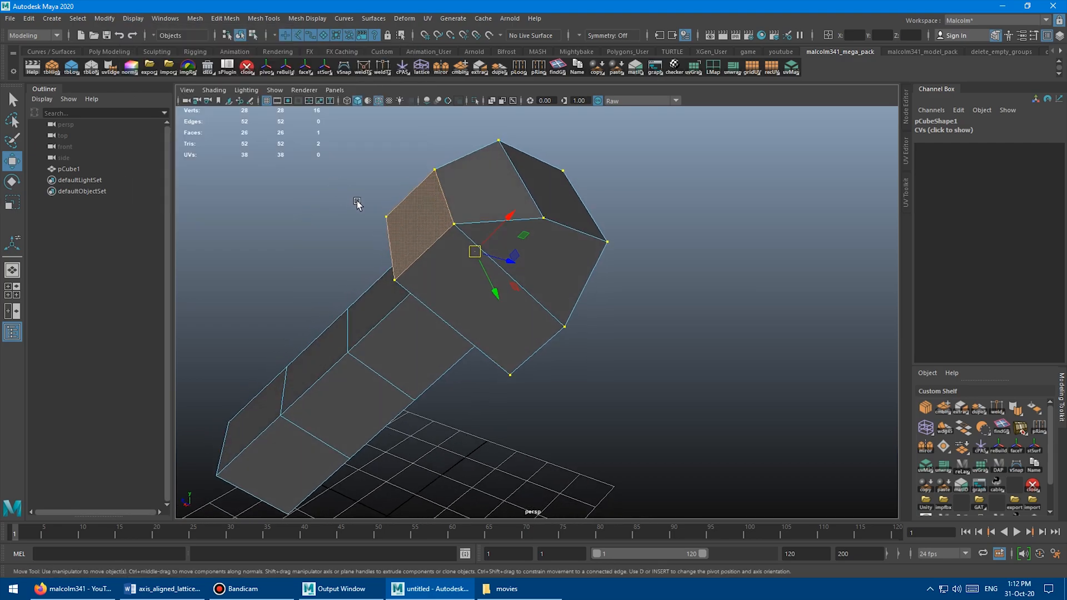
mouse_move(316, 133)
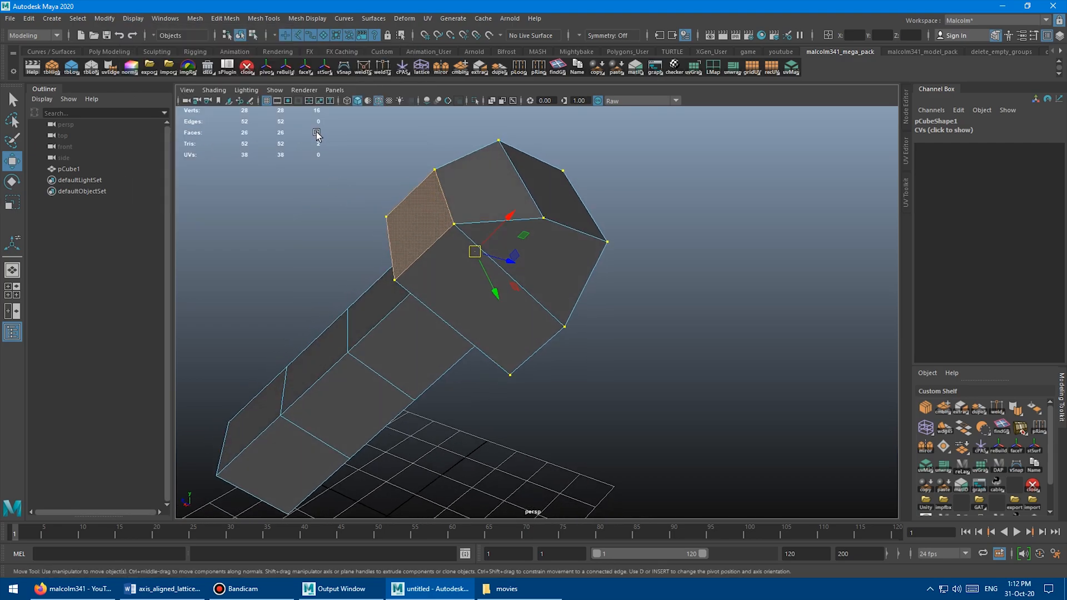
left_click(316, 133)
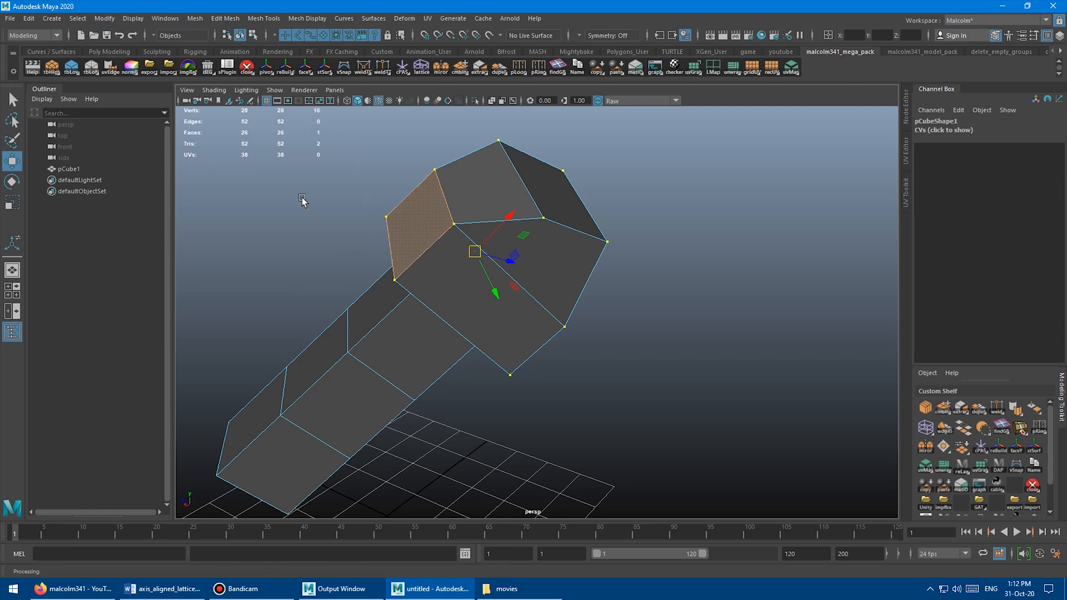
mouse_move(327, 243)
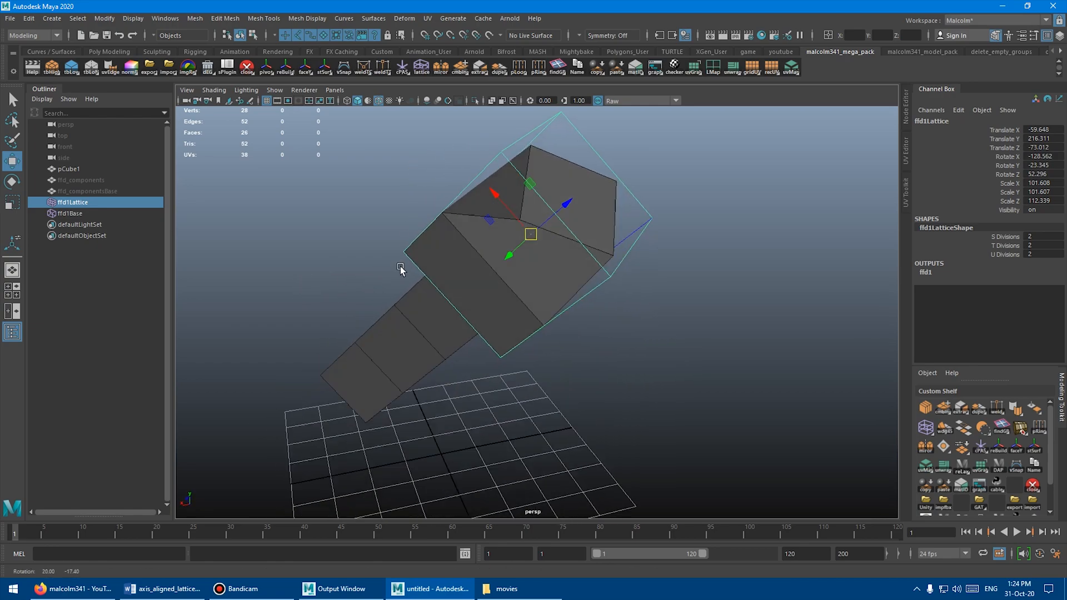
- Switch the face-aligned lattice around the cube's end block to Lattice Point mode
right_click(401, 266)
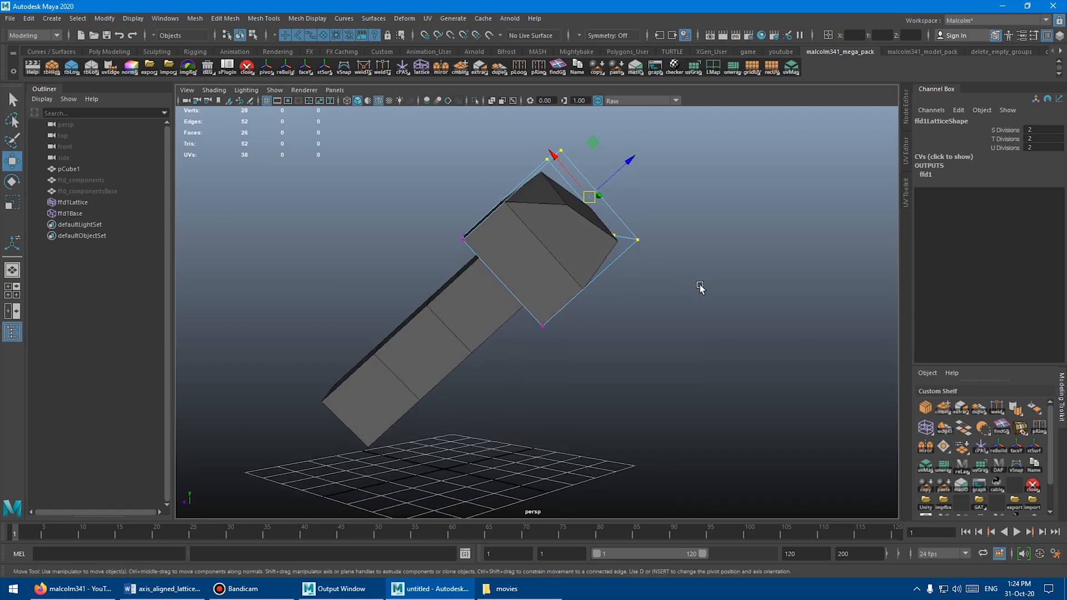
key("r")
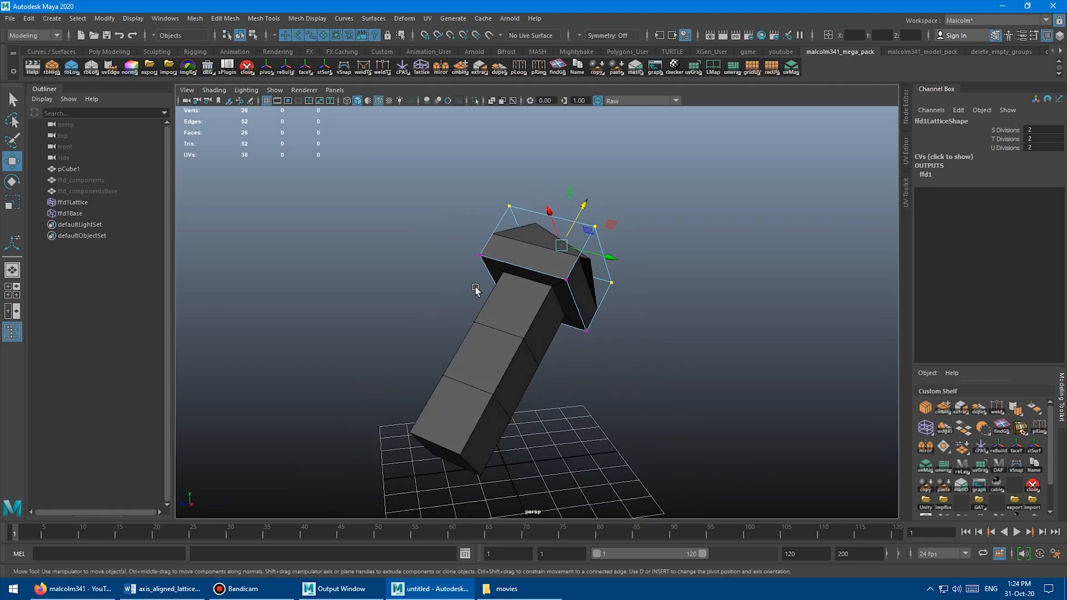
mouse_move(521, 318)
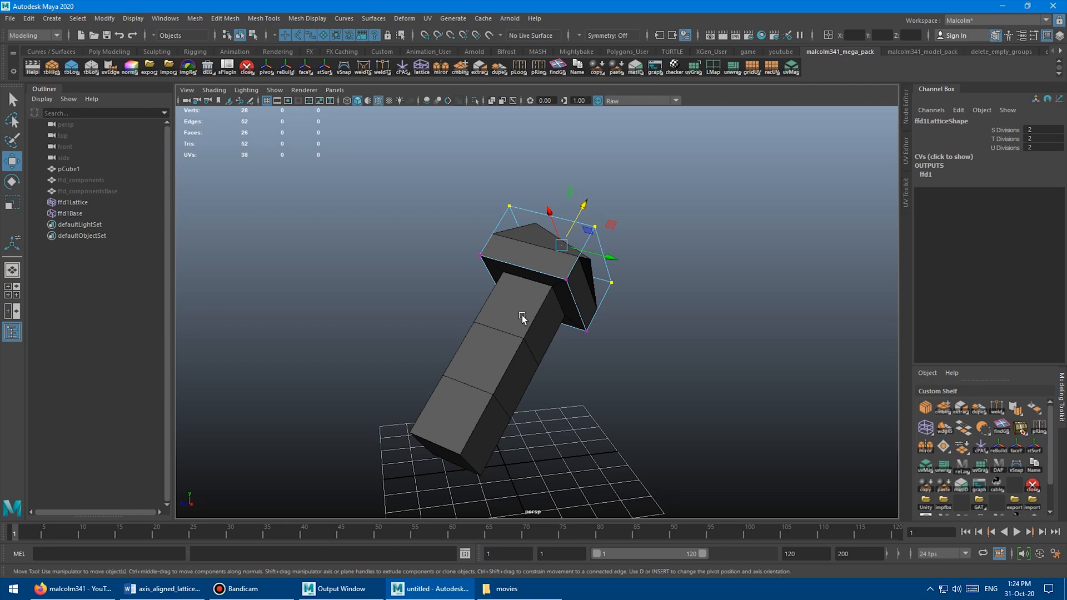
mouse_move(486, 262)
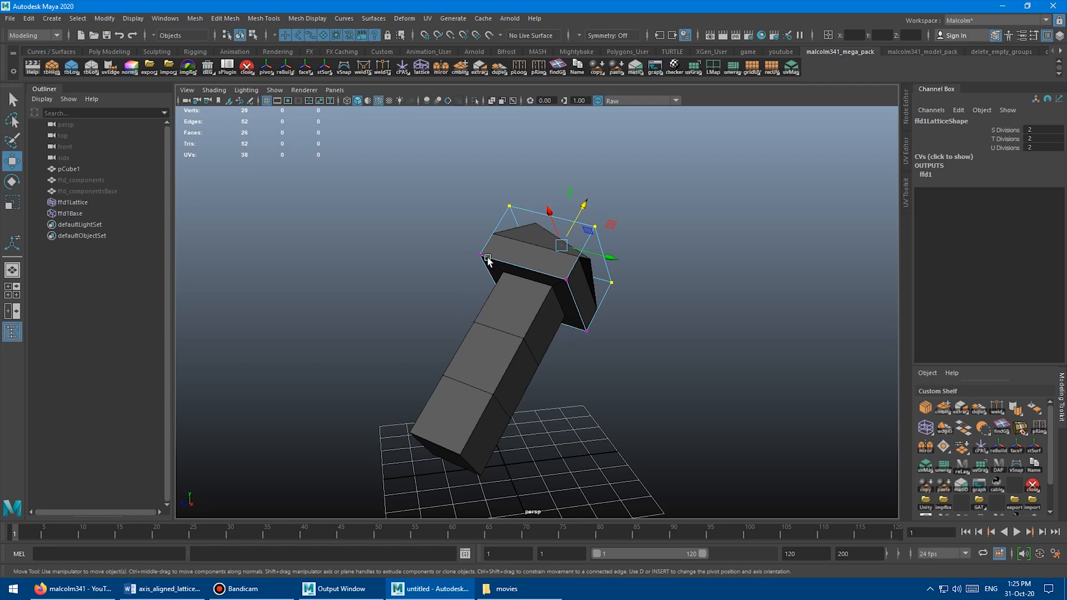
mouse_move(530, 299)
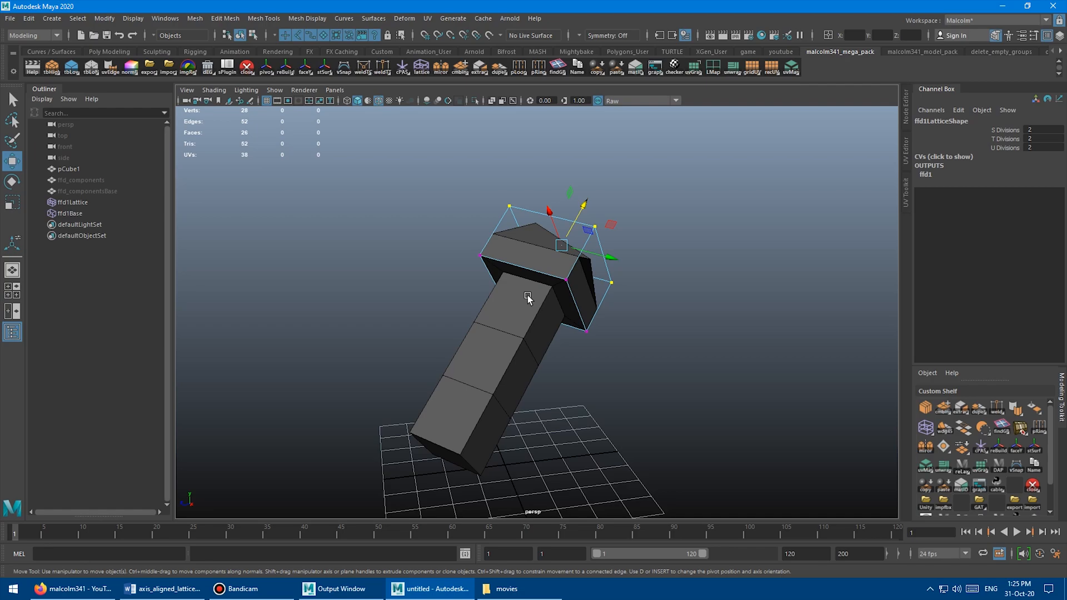
left_click(70, 212)
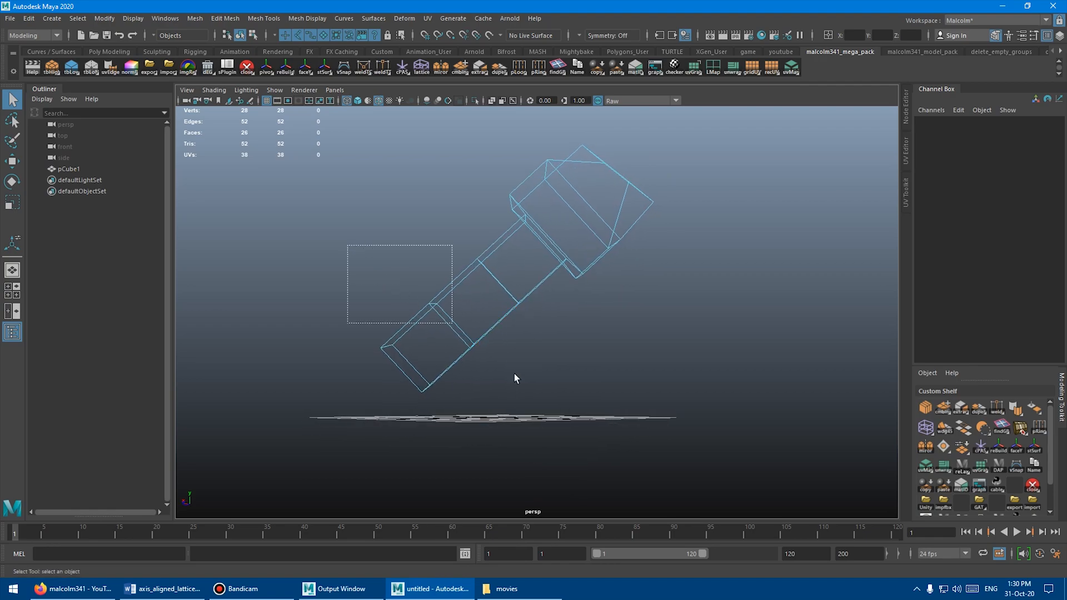
- Select the block's lower shaft faces and build a slanted 2×2×2 lattice (ffd1) around them
left_click(545, 238)
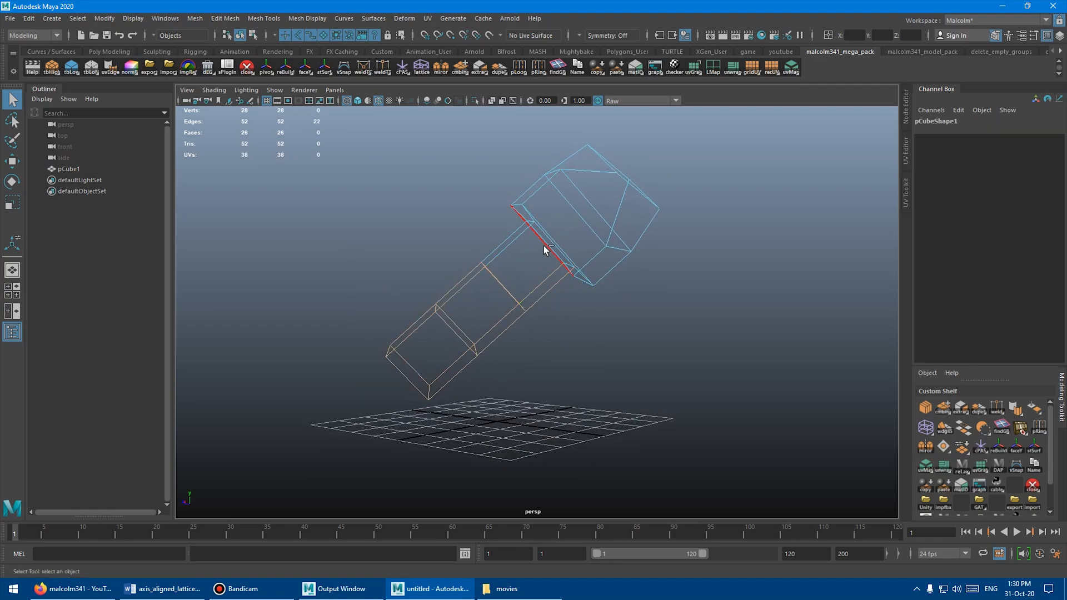
right_click(460, 265)
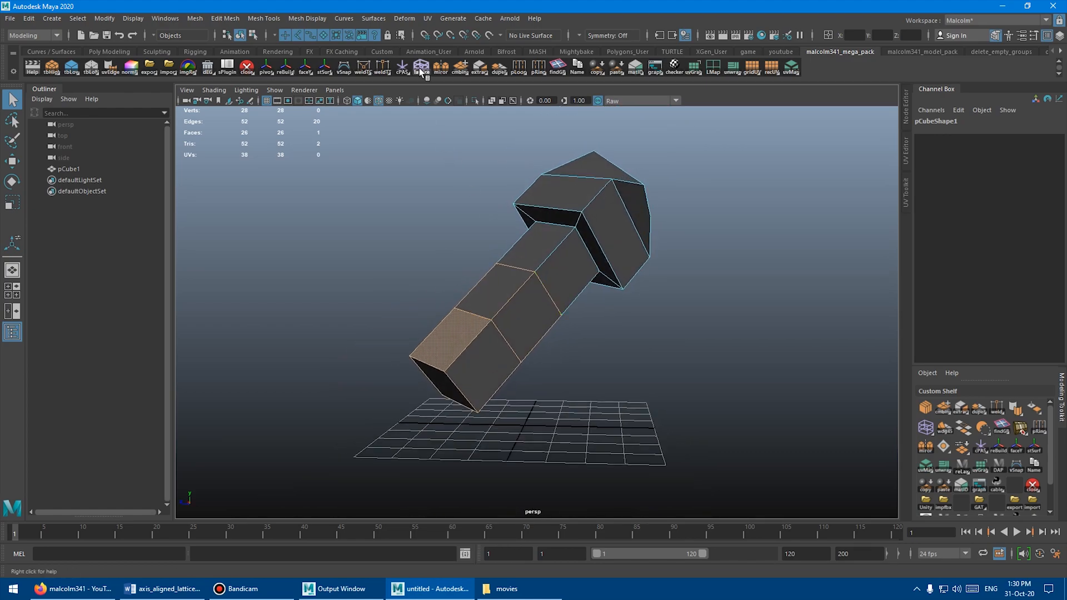
right_click(478, 205)
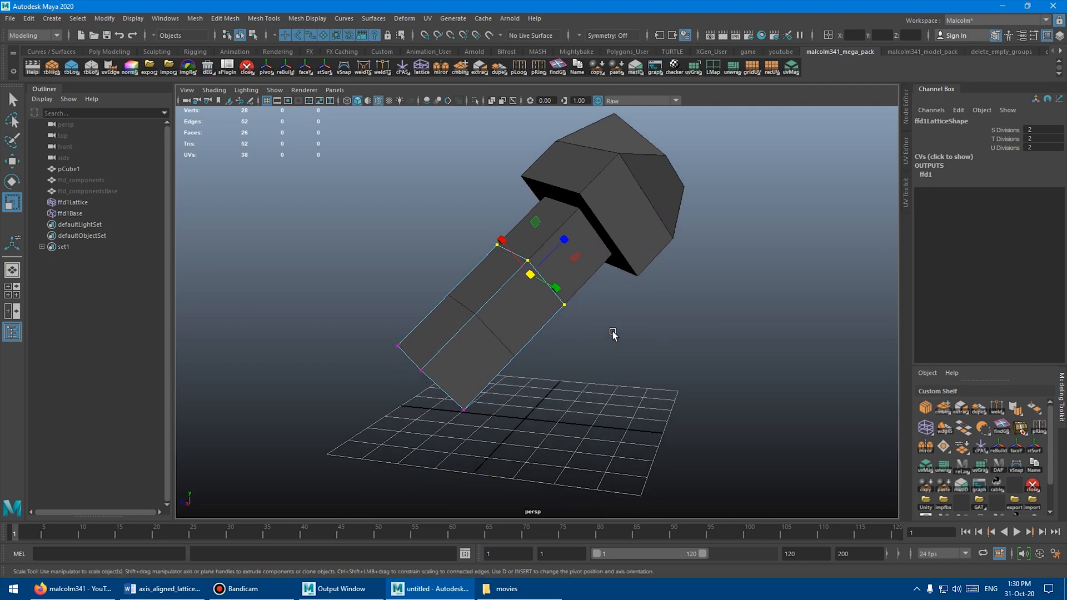
mouse_move(304, 293)
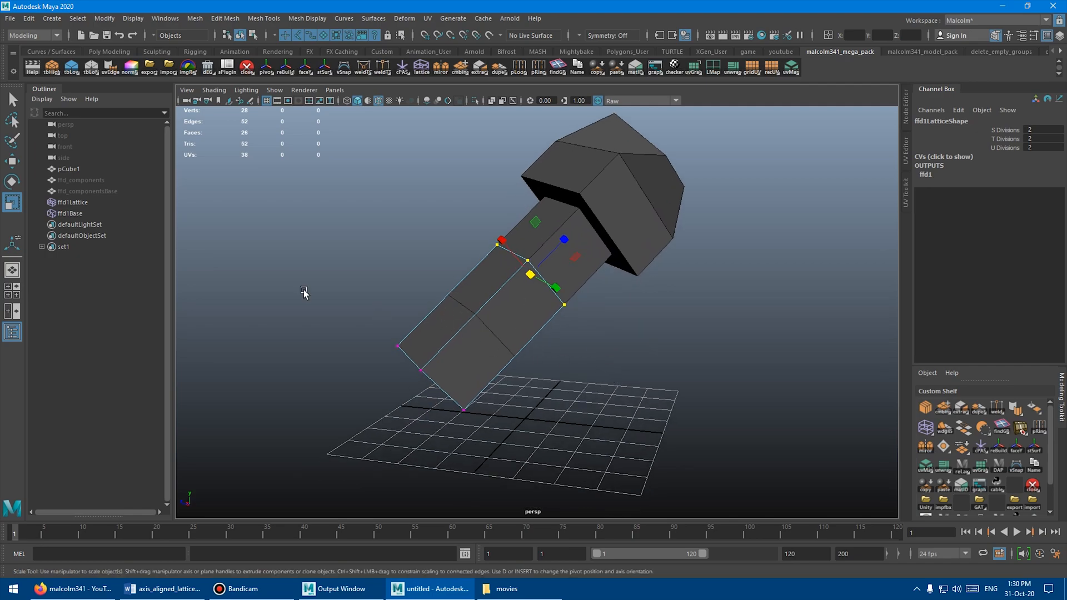
- Clear the viewport selection before adding the subdivided pCube2
left_click(72, 202)
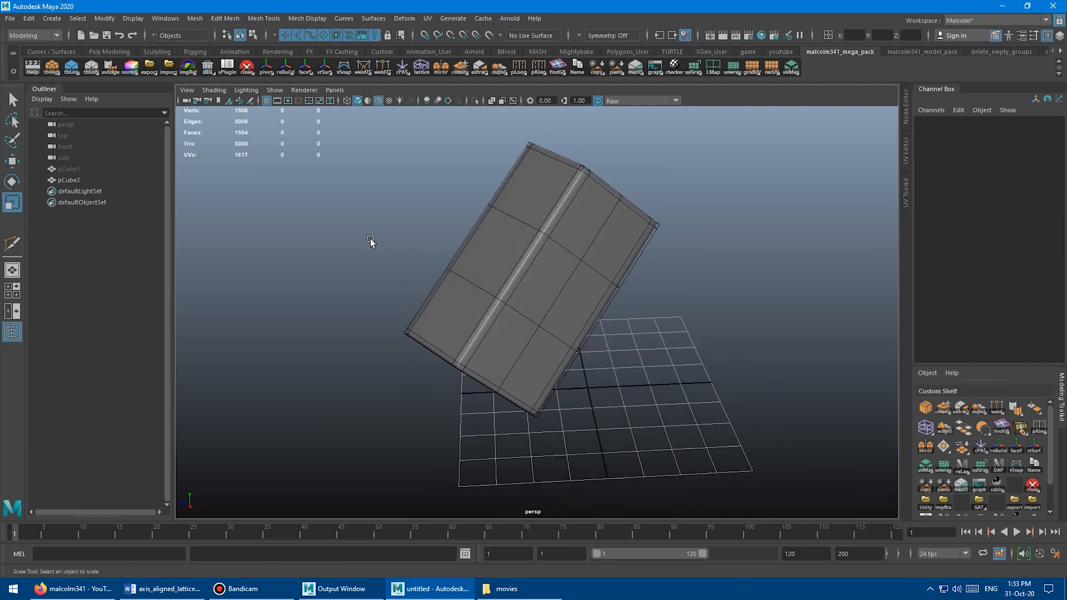
- Select pCube2 and a top face to start extruding the arms and pillar
left_click(544, 273)
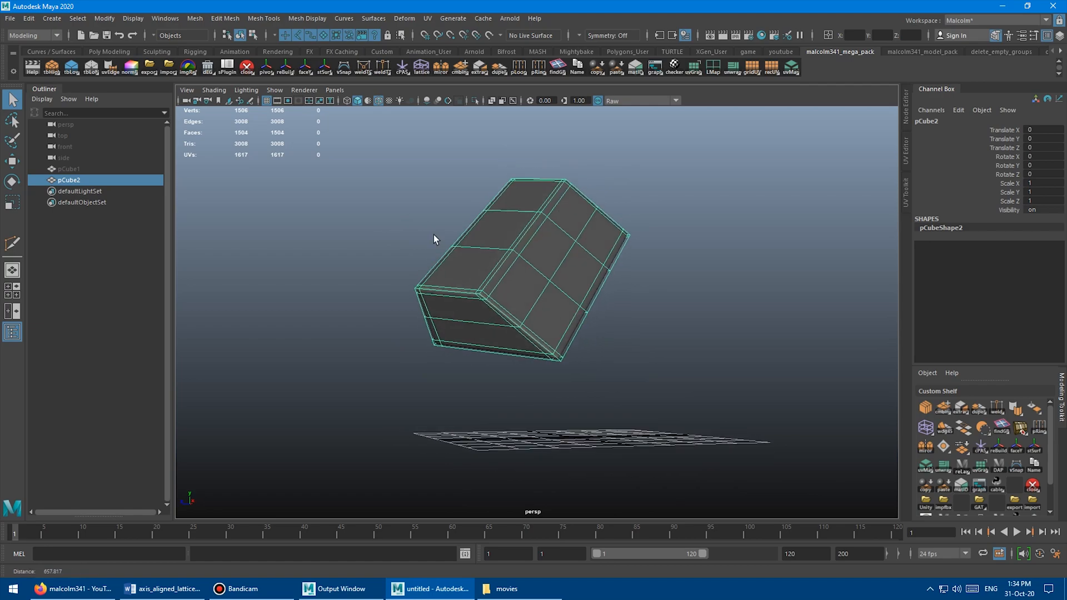
left_click(552, 253)
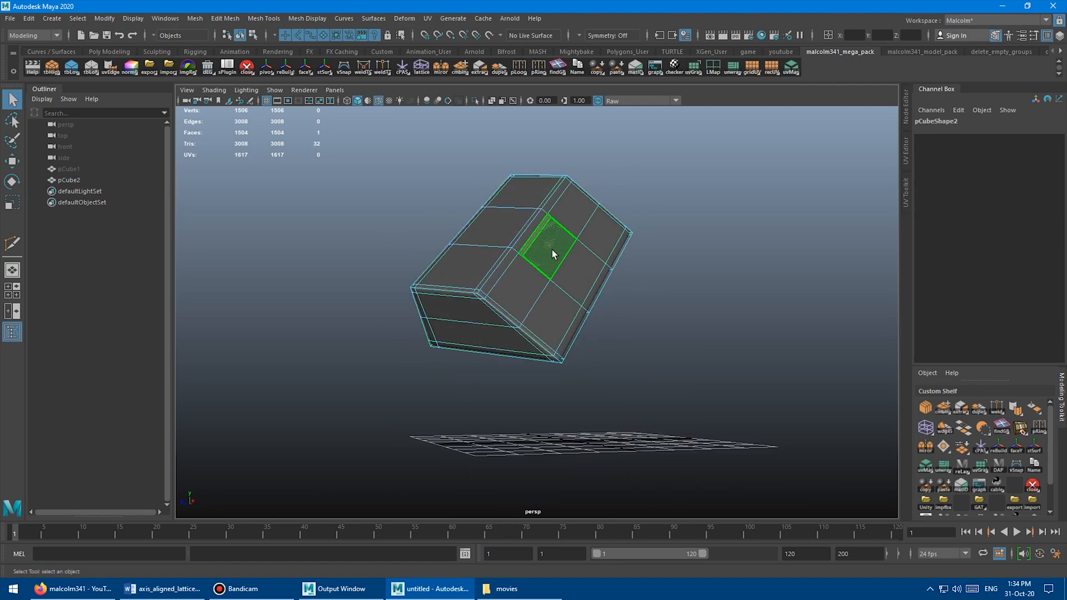
left_click(421, 66)
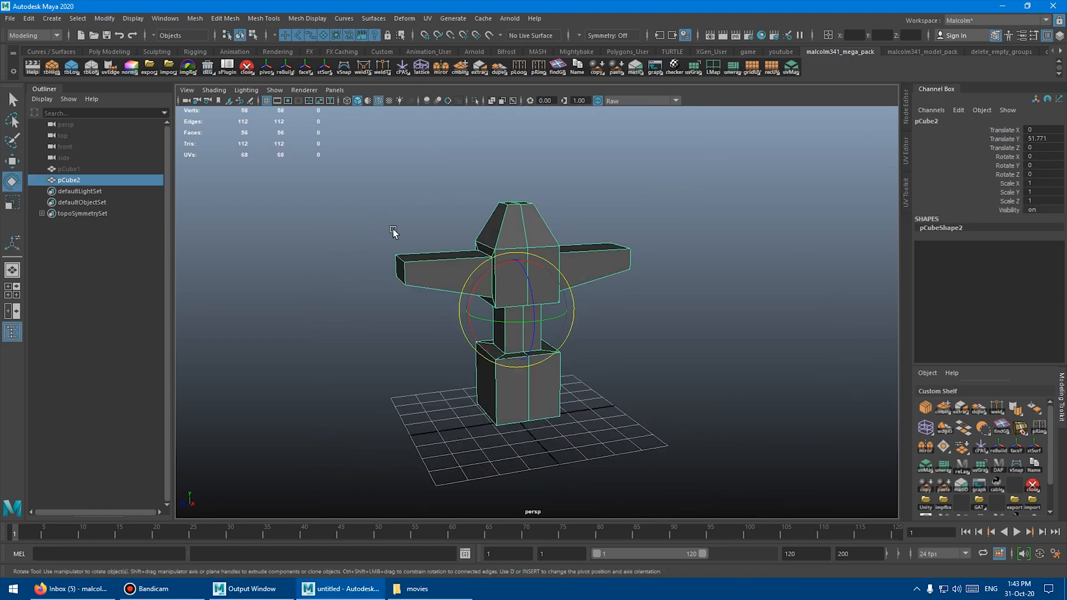
- Add a lattice around the pillar faces and select ffd1Lattice to raise its divisions
left_click(420, 67)
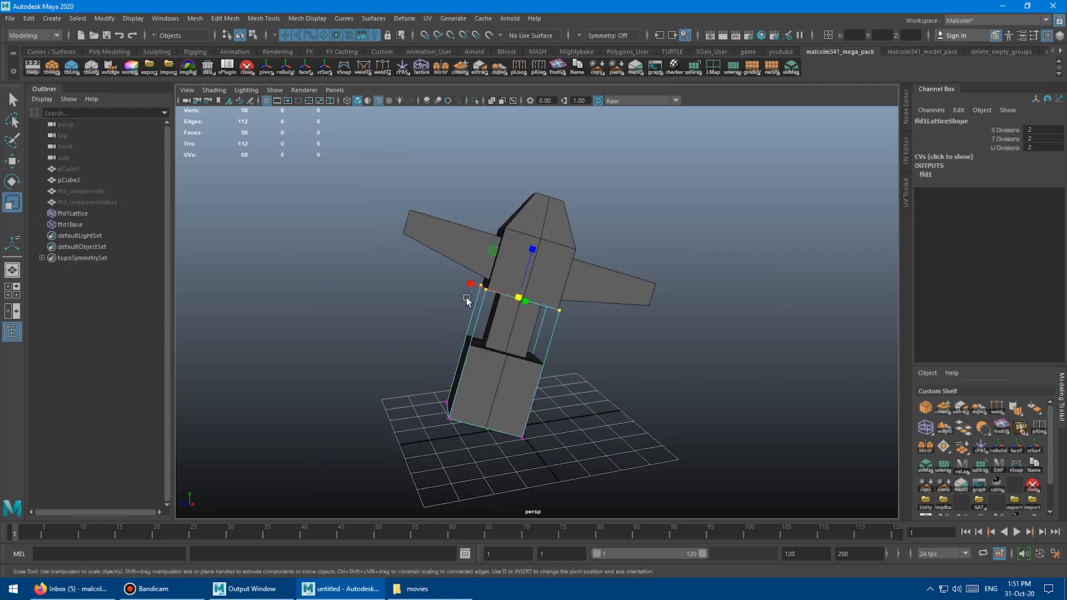
left_click(71, 212)
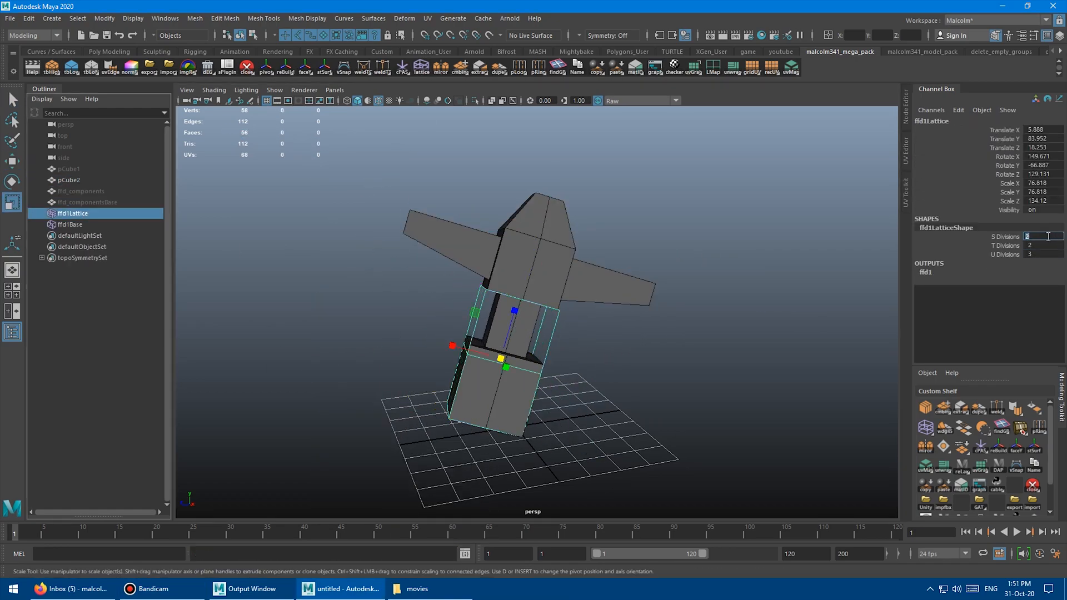